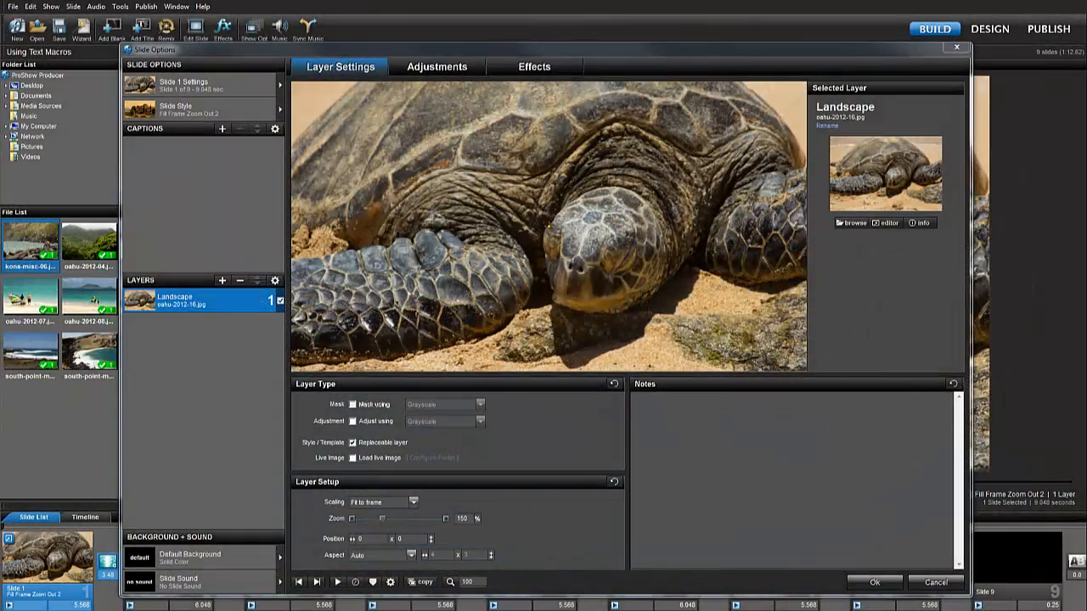
{"action": "mouse_move", "coordinate": [1040, 366]}
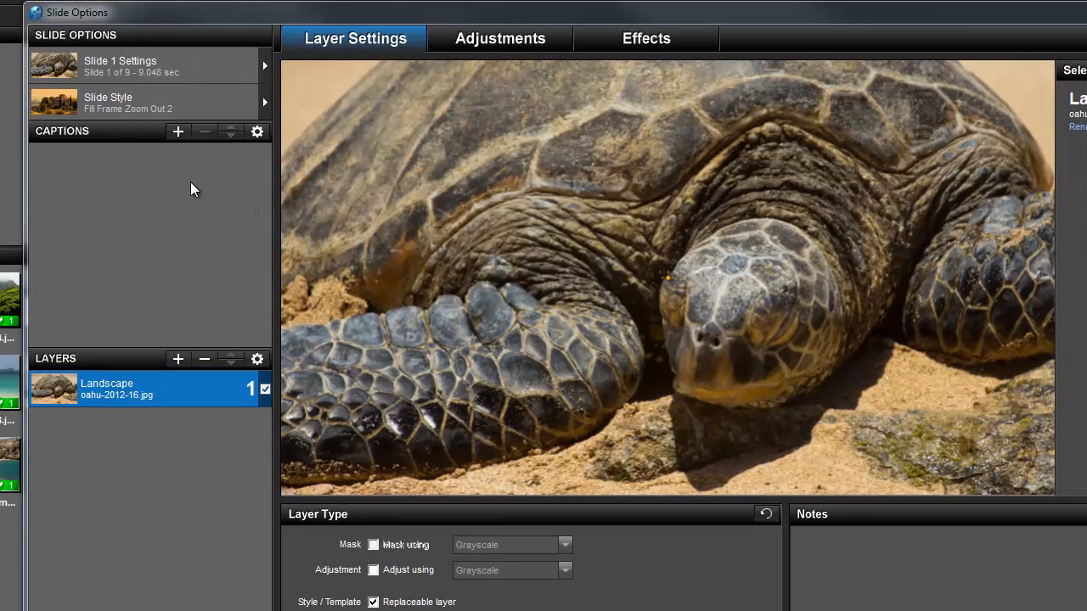
{"action": "mouse_move", "coordinate": [180, 173]}
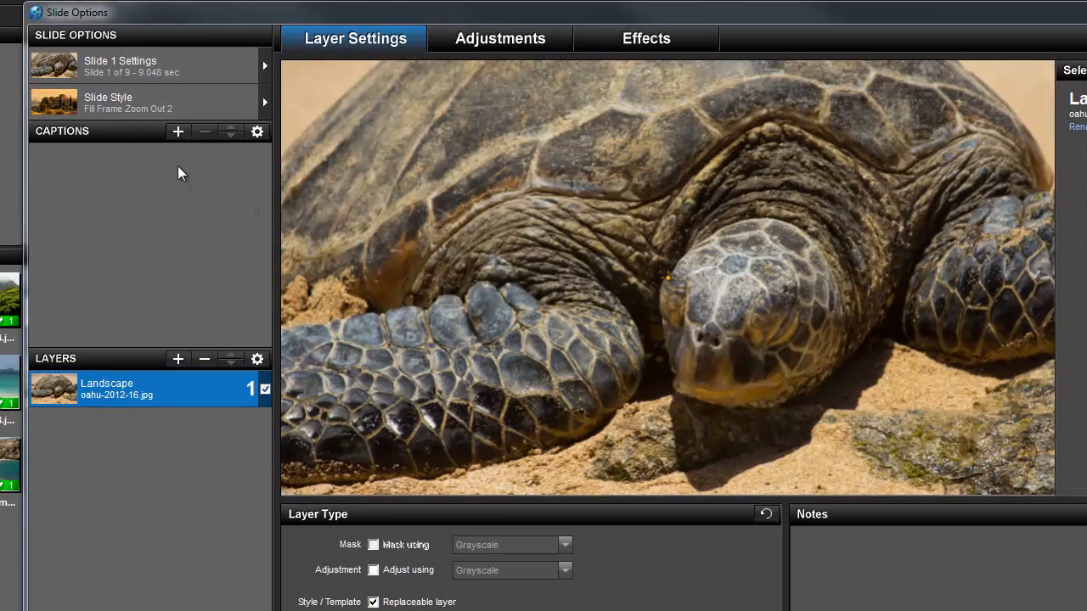
Step: Add a new empty caption to the sea turtle slide
{"action": "left_click", "coordinate": [176, 132]}
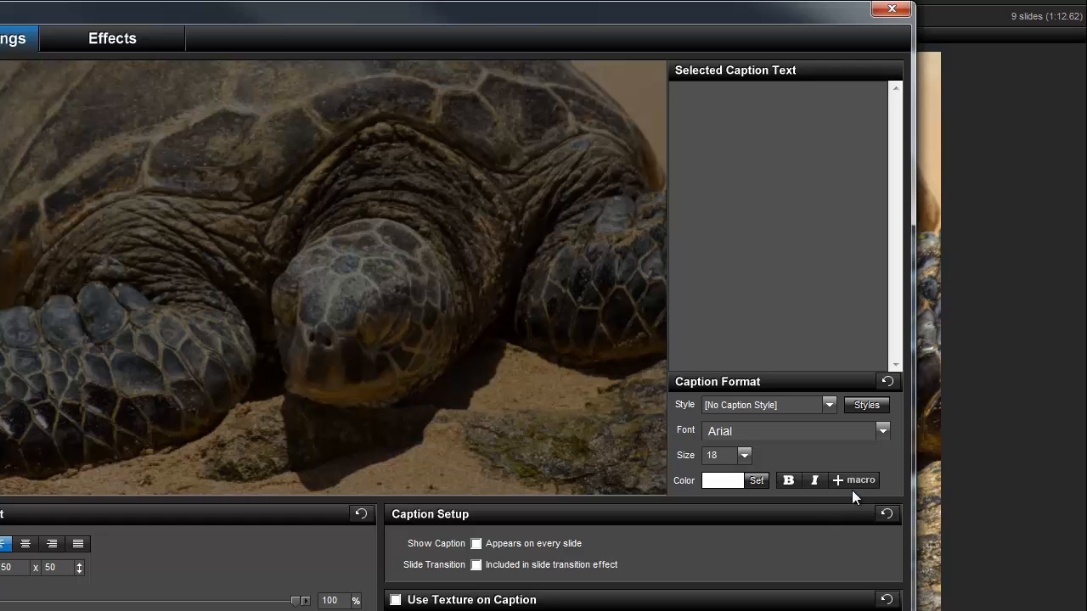
{"action": "mouse_move", "coordinate": [858, 499]}
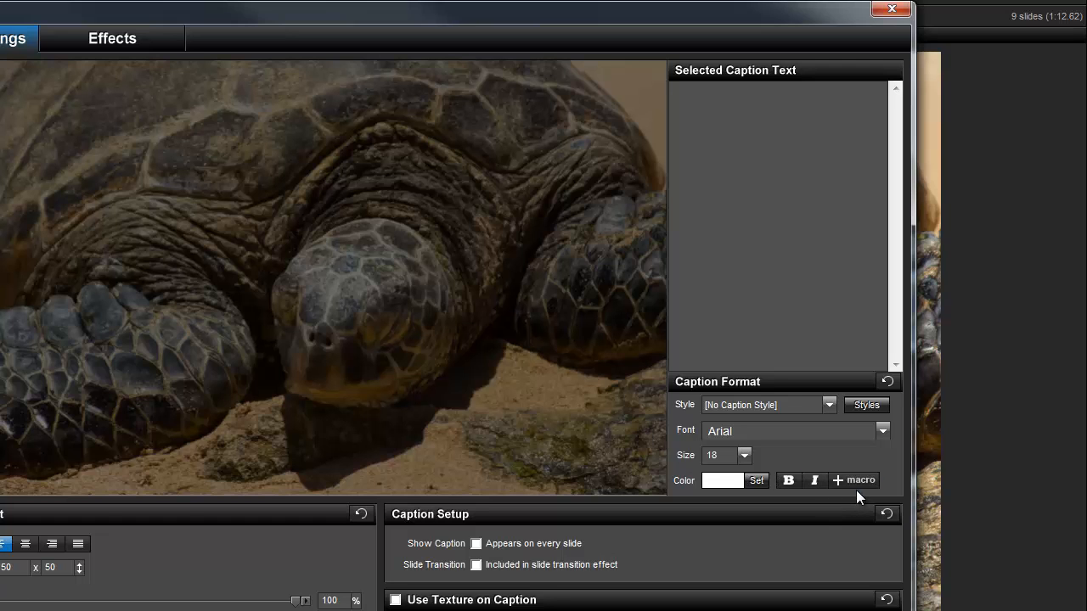
Step: Show the Insert Caption Macro list and look through the predefined macros
{"action": "left_click", "coordinate": [852, 479]}
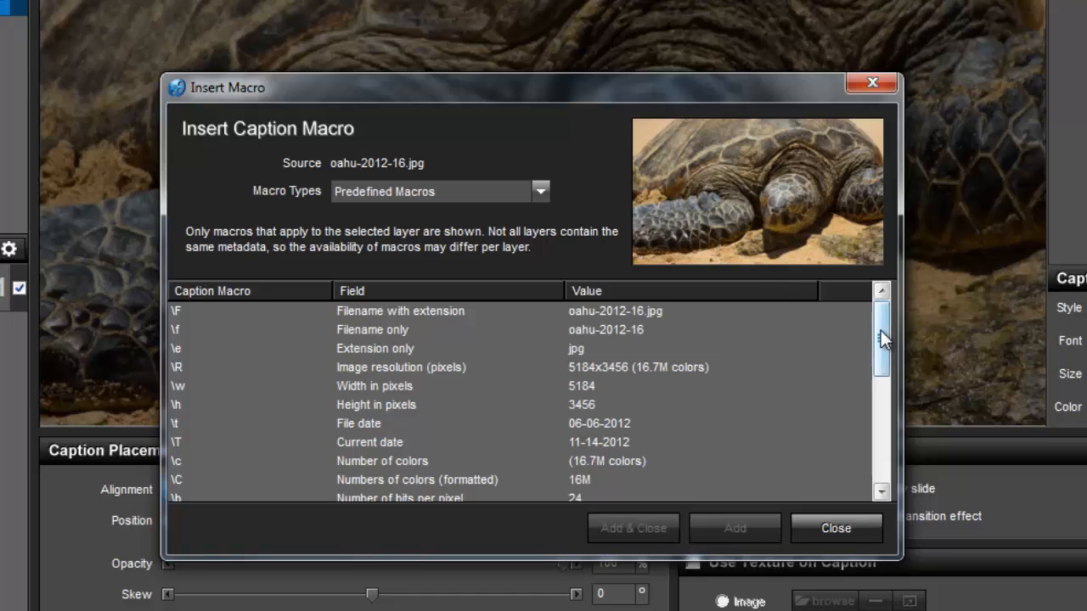
{"action": "scroll", "scroll_direction": "down", "scroll_amount": 3}
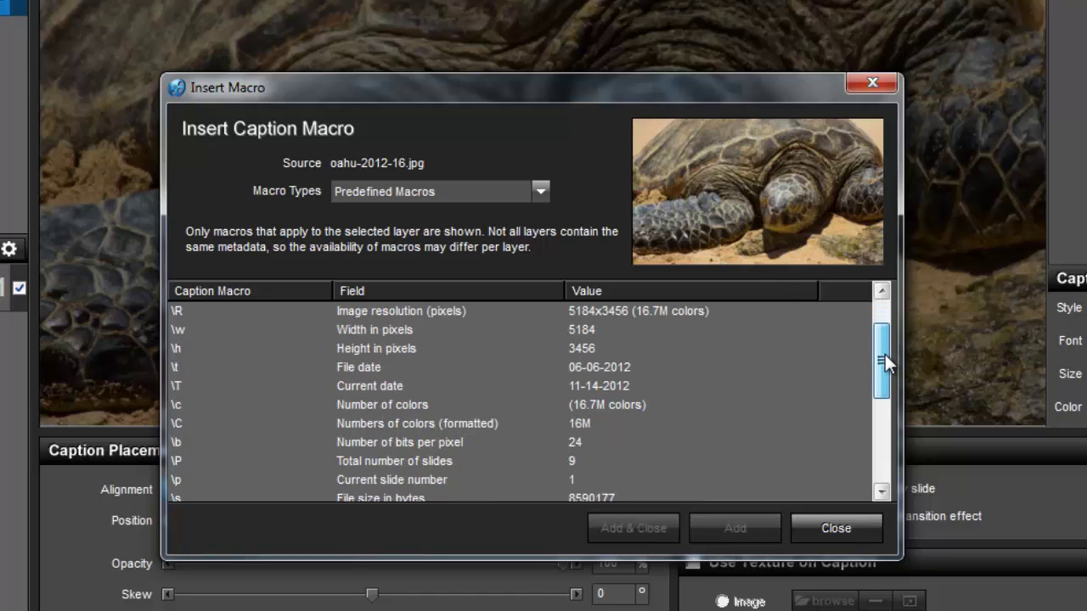
{"action": "scroll", "scroll_direction": "down", "scroll_amount": 3}
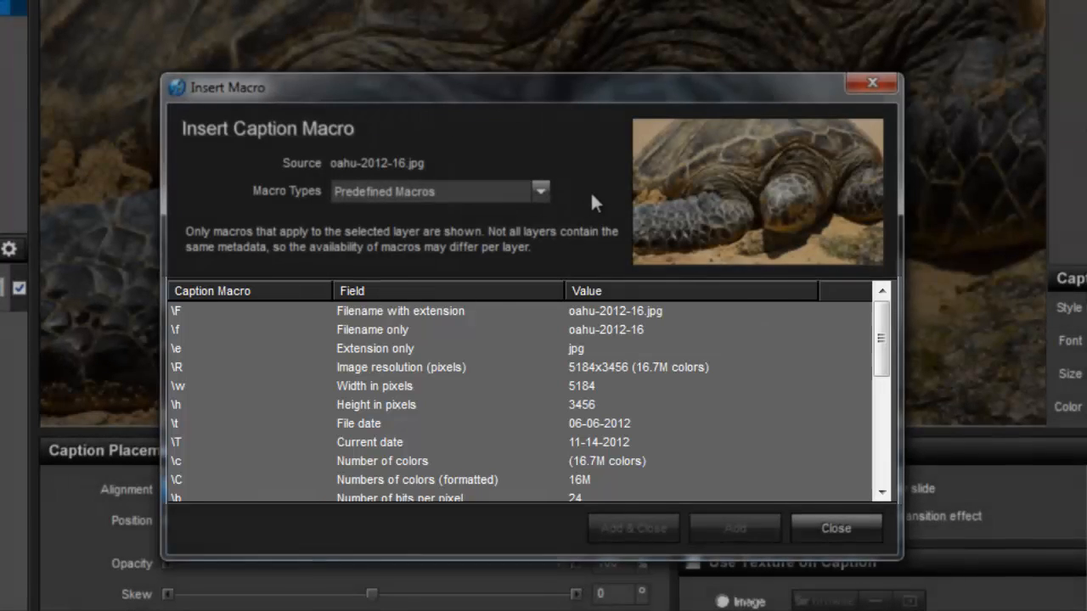
Step: Switch the macro type to Symbol Macros, then to EXIF Metadata Macros
{"action": "left_click", "coordinate": [540, 190]}
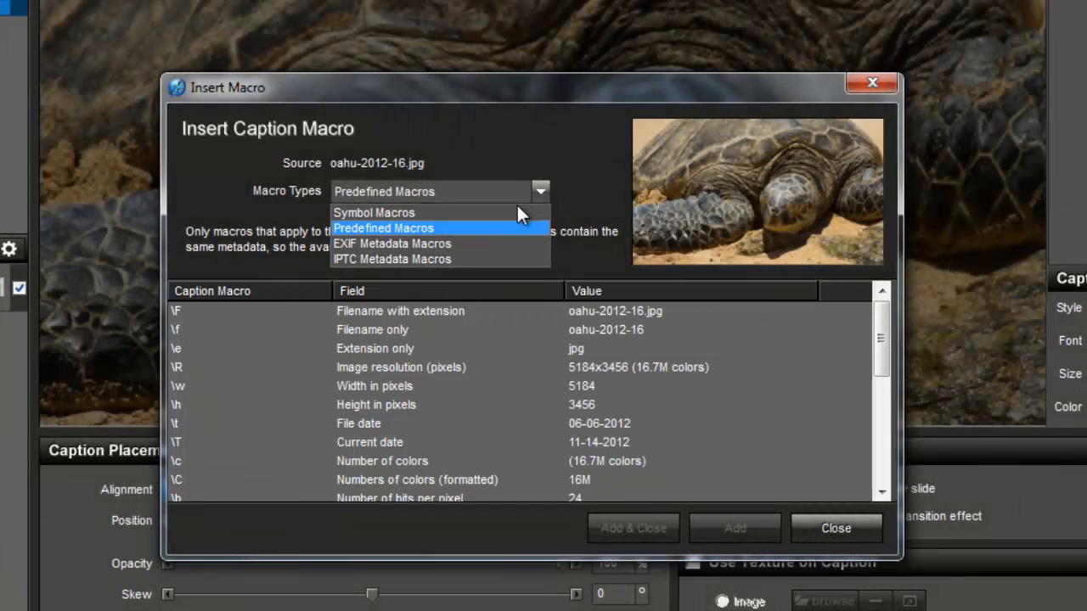
{"action": "left_click", "coordinate": [374, 213]}
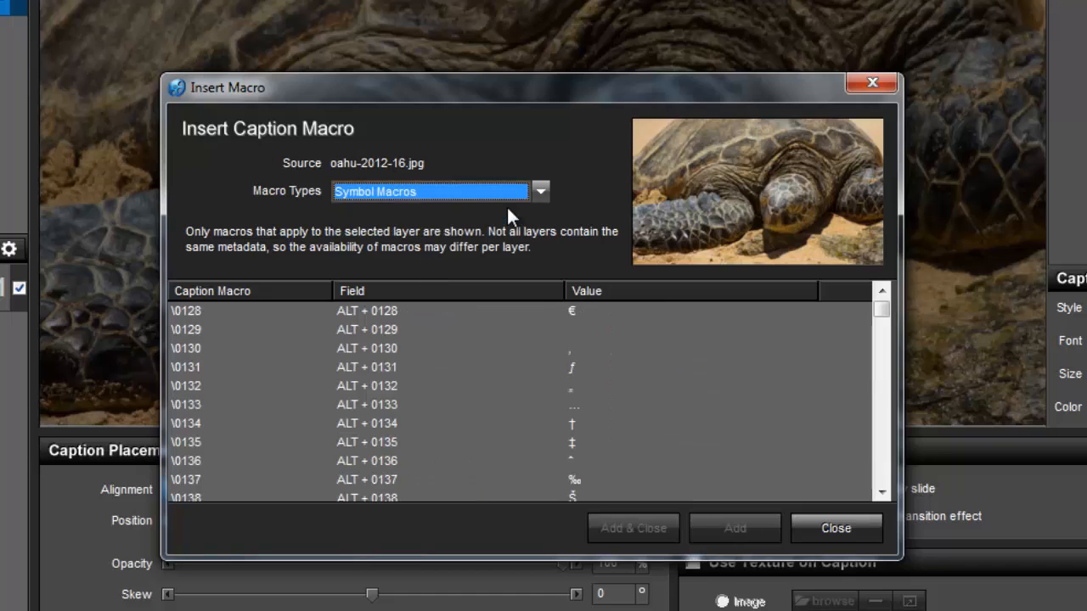
{"action": "mouse_move", "coordinate": [845, 309]}
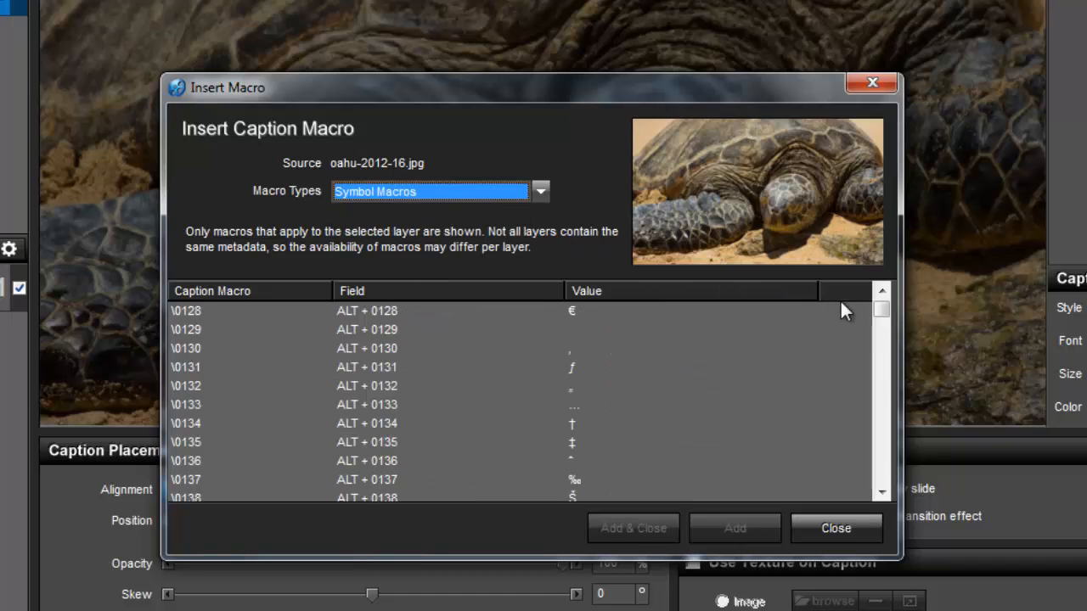
{"action": "scroll", "scroll_direction": "down", "scroll_amount": 3}
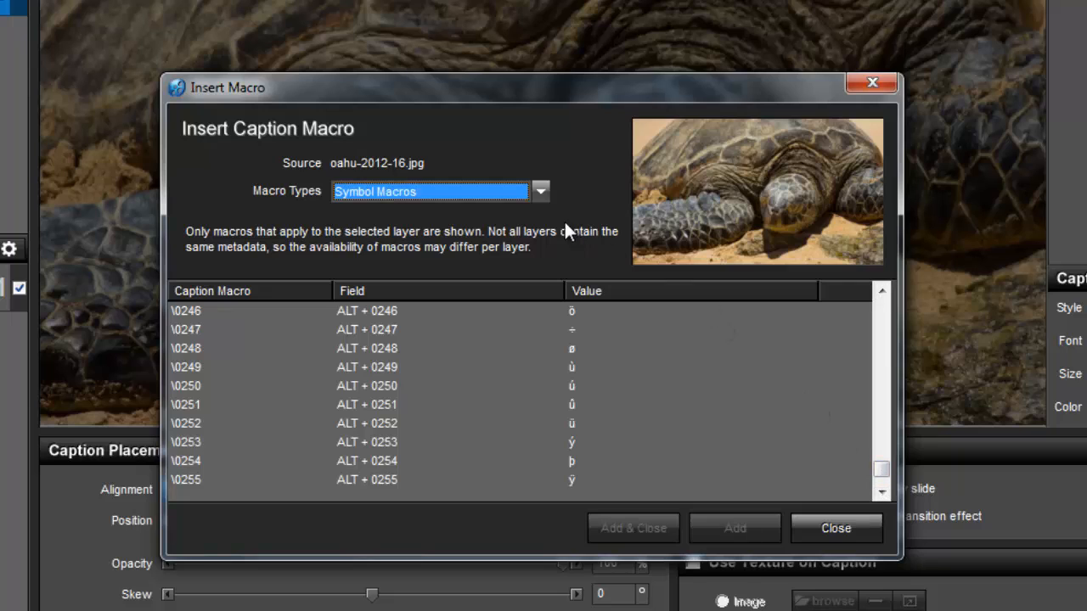
{"action": "left_click", "coordinate": [540, 191]}
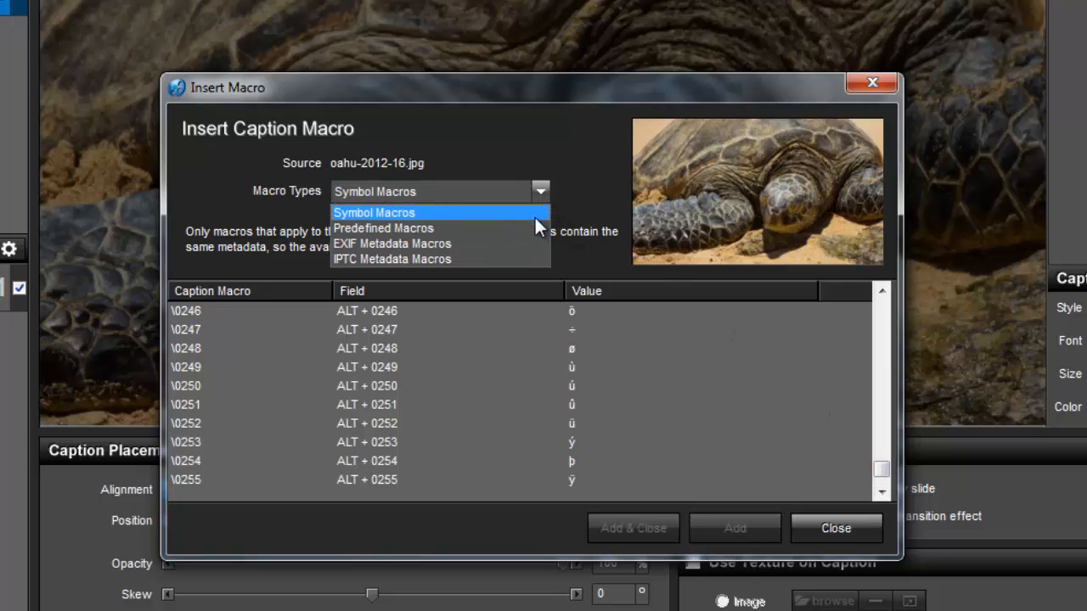
{"action": "mouse_move", "coordinate": [535, 245]}
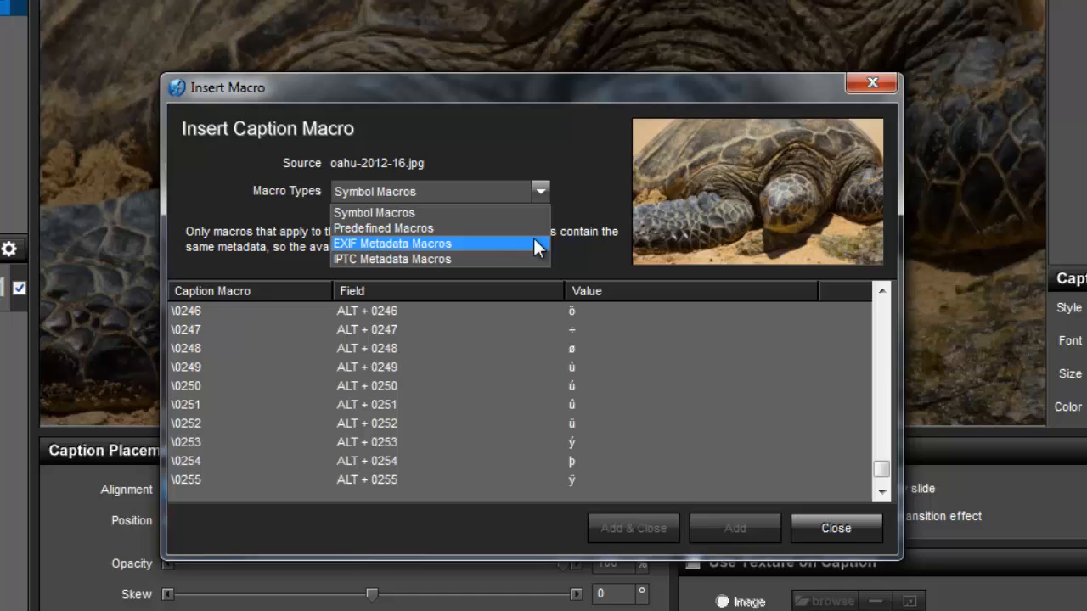
{"action": "mouse_move", "coordinate": [529, 258]}
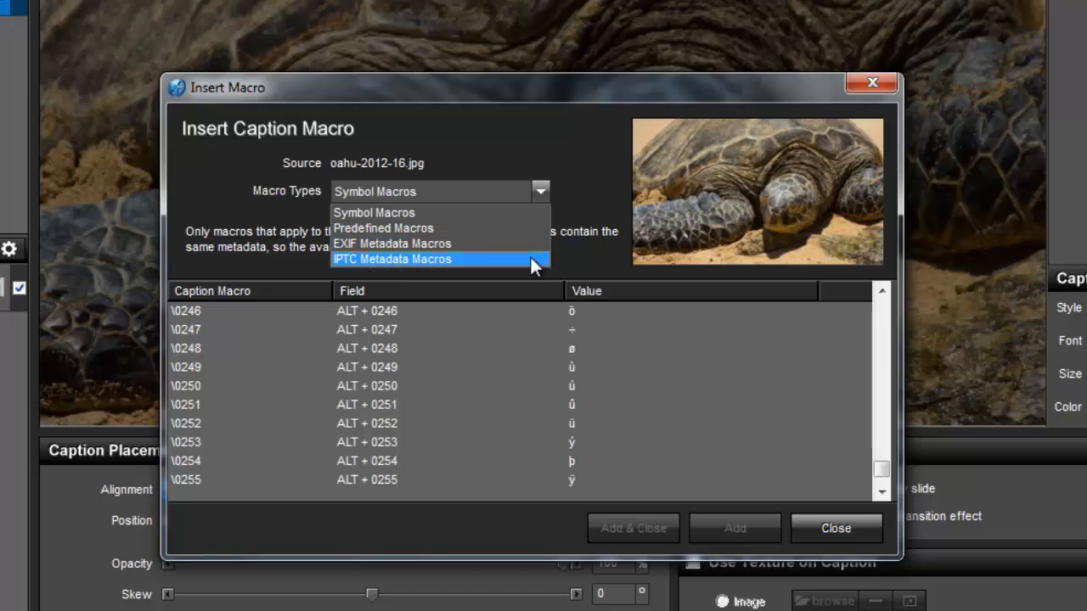
{"action": "left_click", "coordinate": [391, 245]}
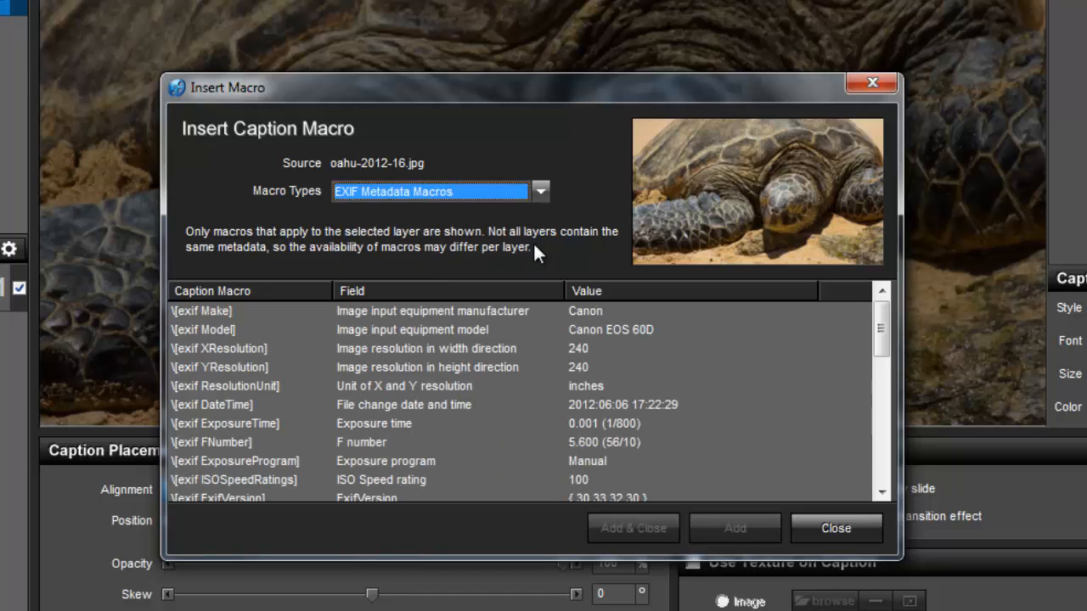
{"action": "mouse_move", "coordinate": [544, 204]}
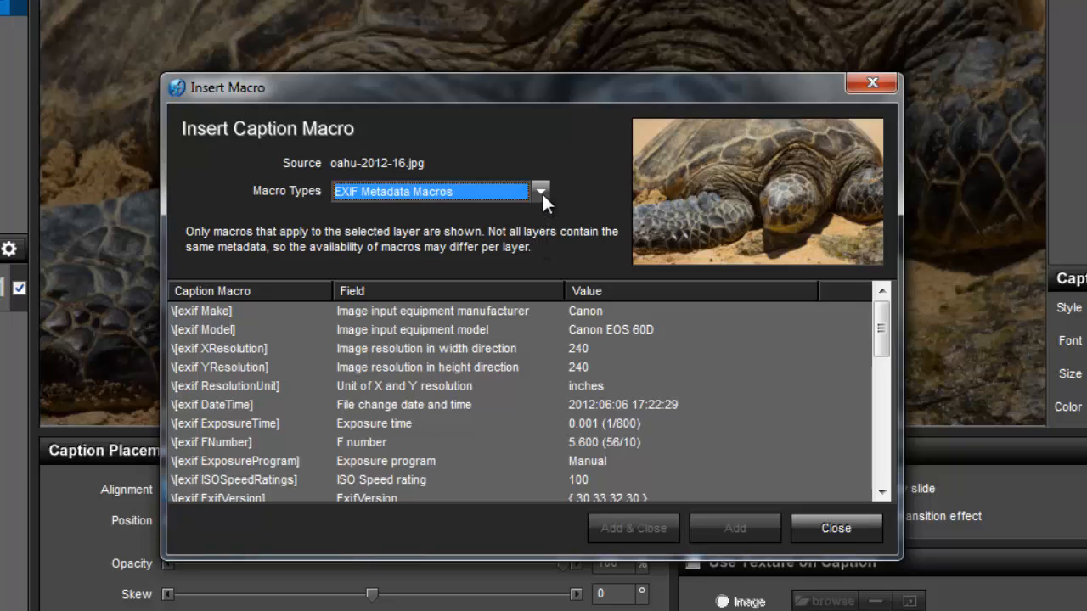
Step: Return to Predefined Macros and select the 'Filename only' macro
{"action": "left_click", "coordinate": [540, 190]}
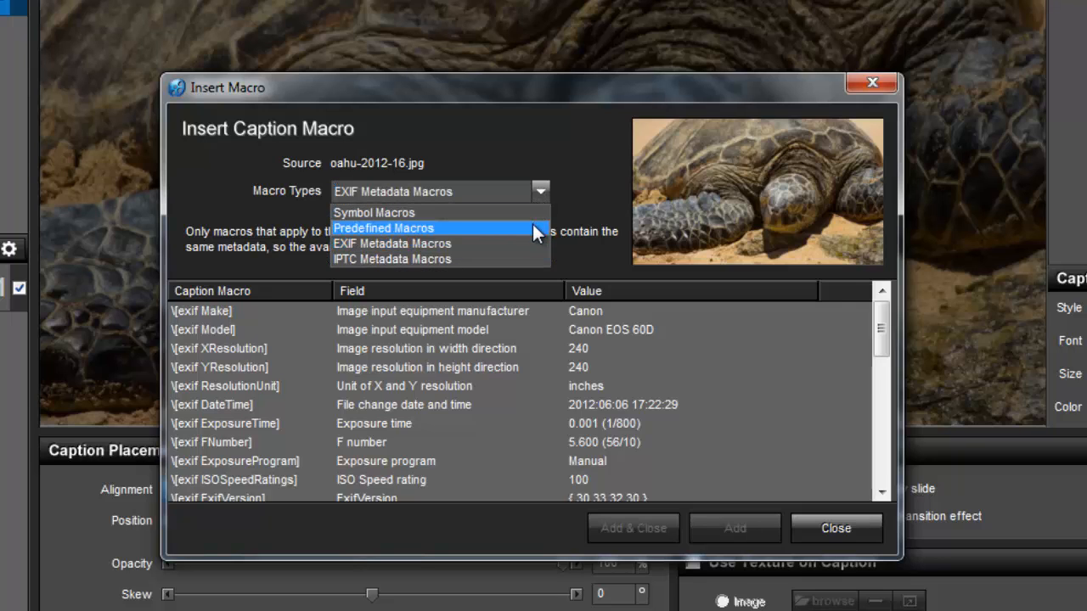
{"action": "left_click", "coordinate": [384, 228]}
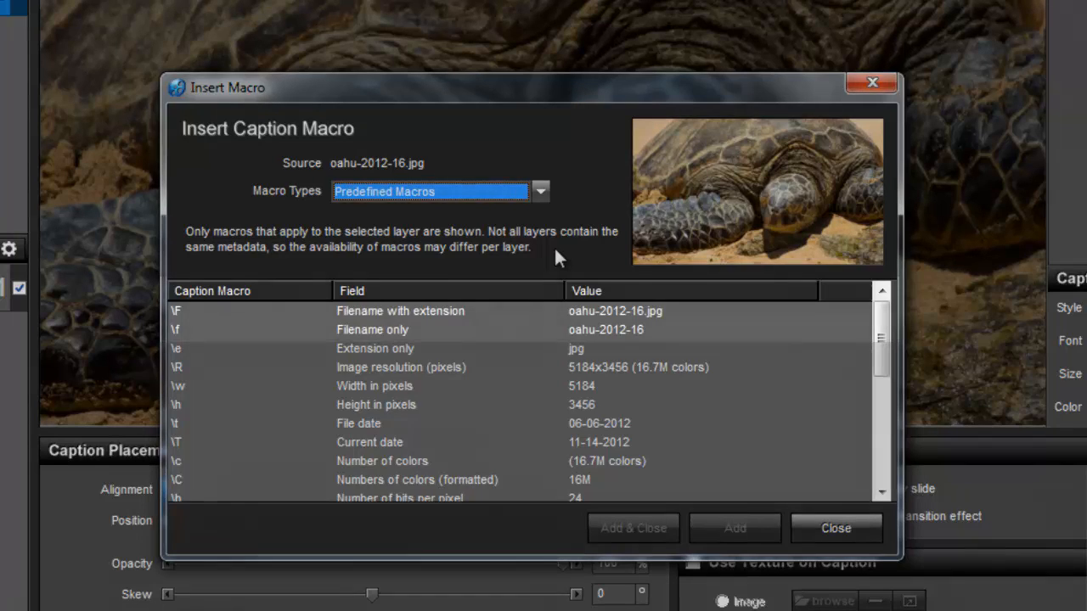
{"action": "mouse_move", "coordinate": [484, 319]}
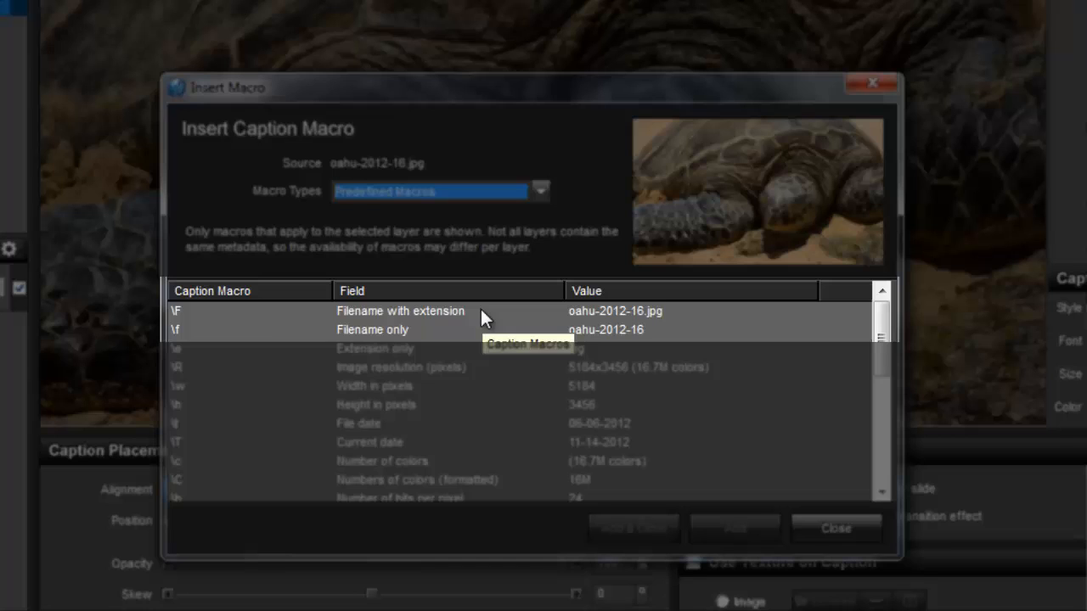
{"action": "mouse_move", "coordinate": [399, 337]}
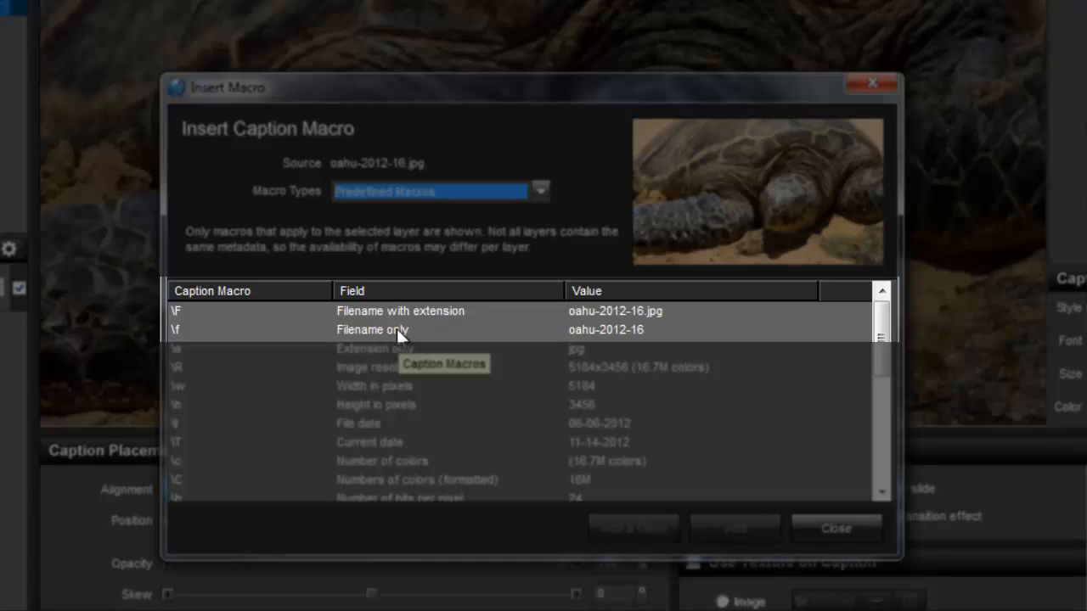
{"action": "left_click", "coordinate": [372, 330]}
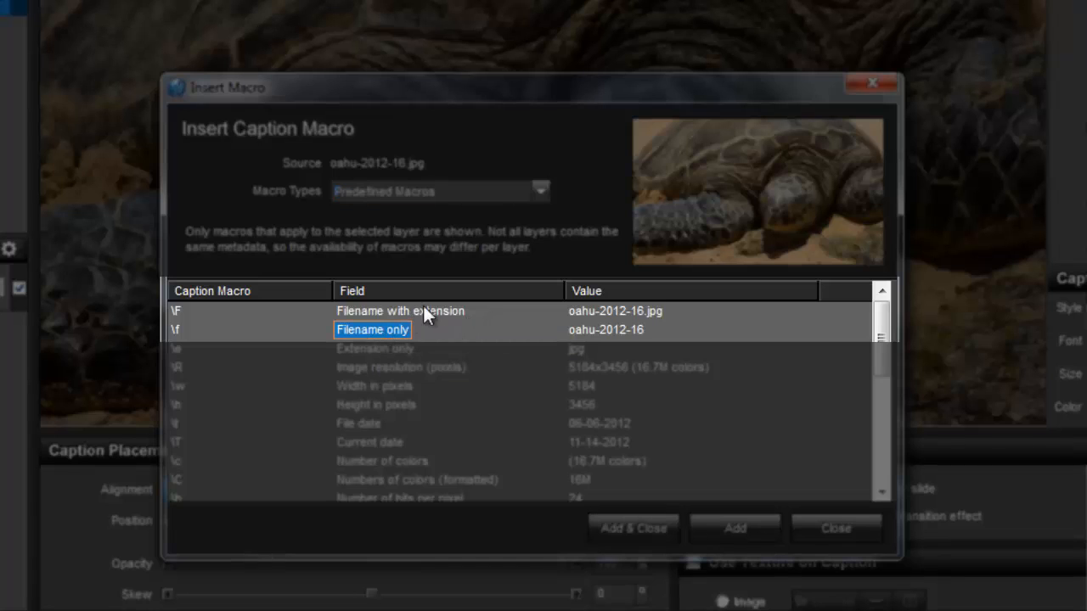
{"action": "mouse_move", "coordinate": [547, 259]}
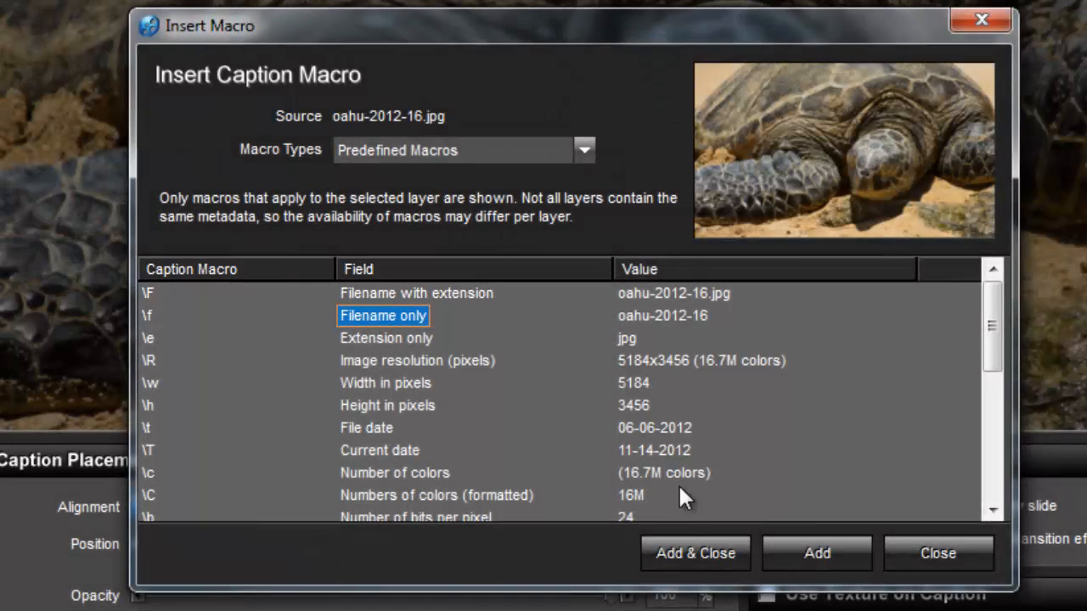
Step: Insert the \f filename macro so the caption shows 'oahu-2012-16'
{"action": "left_click", "coordinate": [694, 554]}
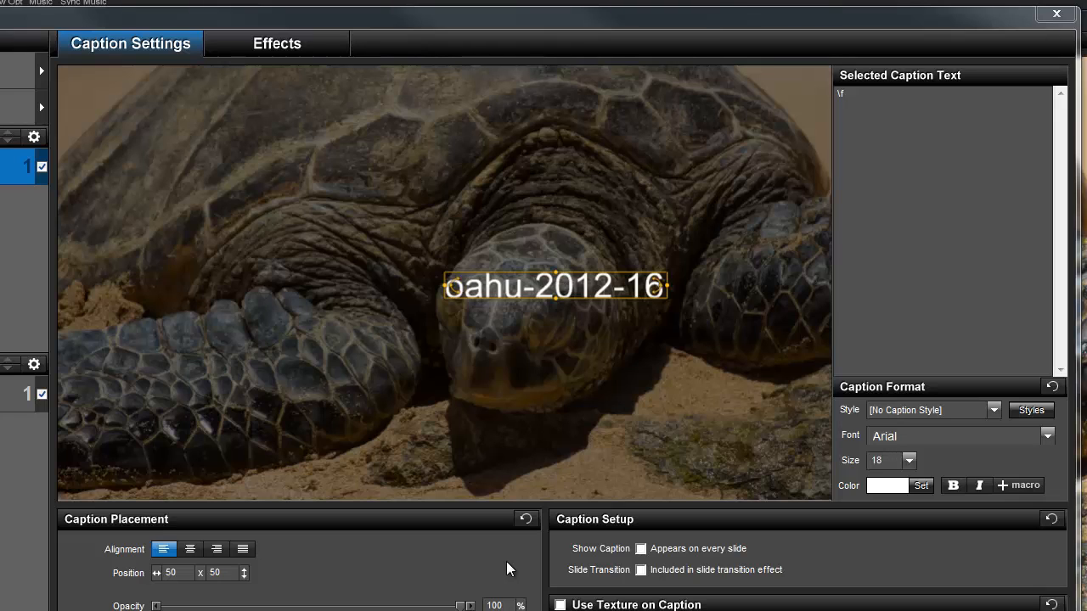
{"action": "mouse_move", "coordinate": [783, 482]}
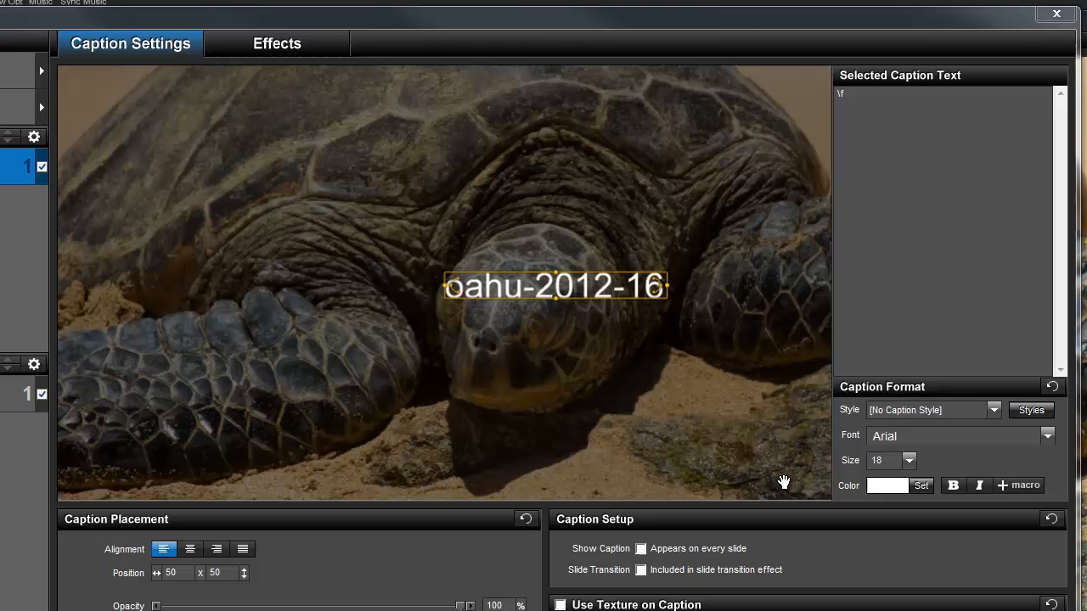
{"action": "mouse_move", "coordinate": [934, 462]}
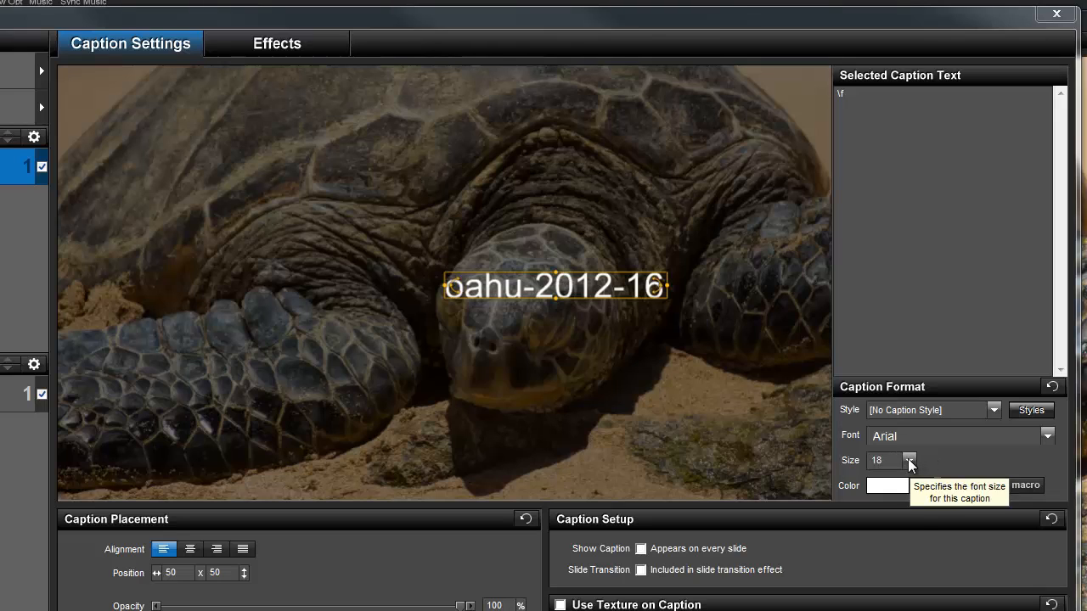
Step: Set the filename caption's text size to 16 and check its colour without changing it
{"action": "left_click", "coordinate": [910, 461]}
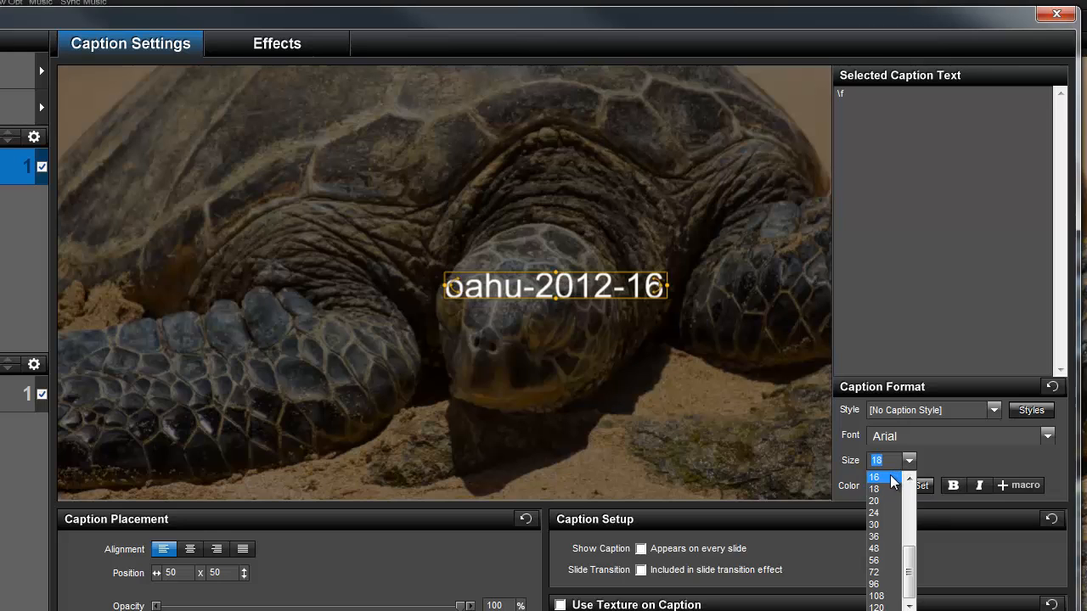
{"action": "left_click", "coordinate": [873, 477]}
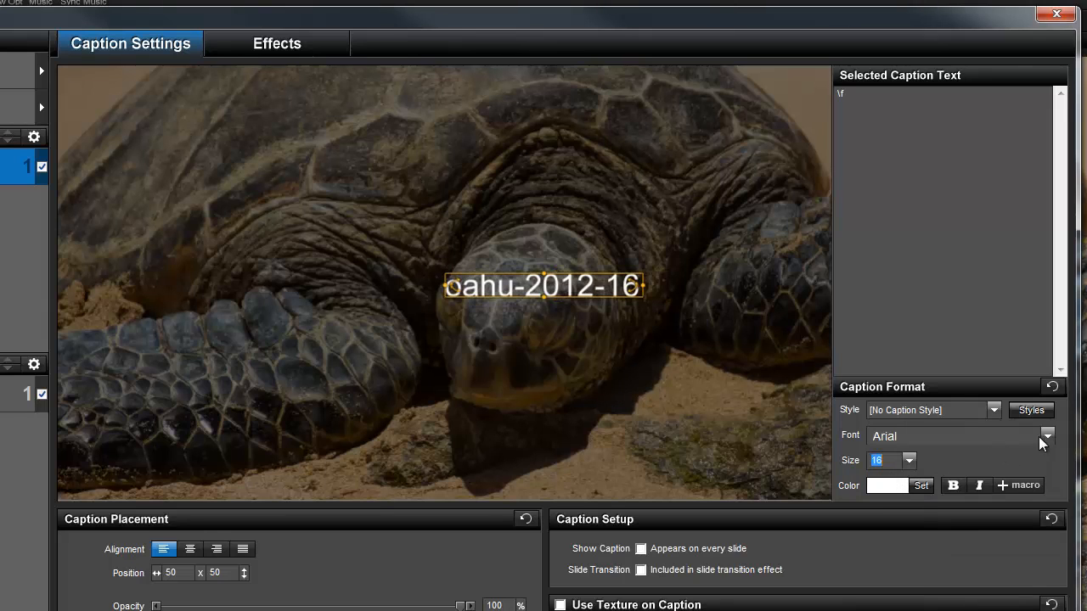
{"action": "left_click", "coordinate": [1046, 434]}
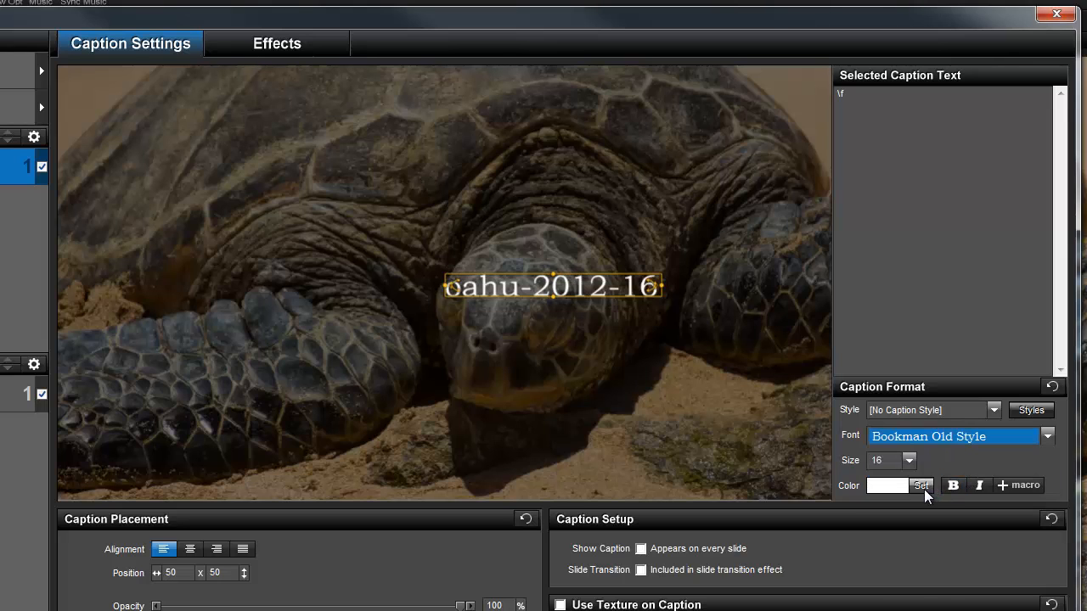
{"action": "left_click", "coordinate": [920, 486]}
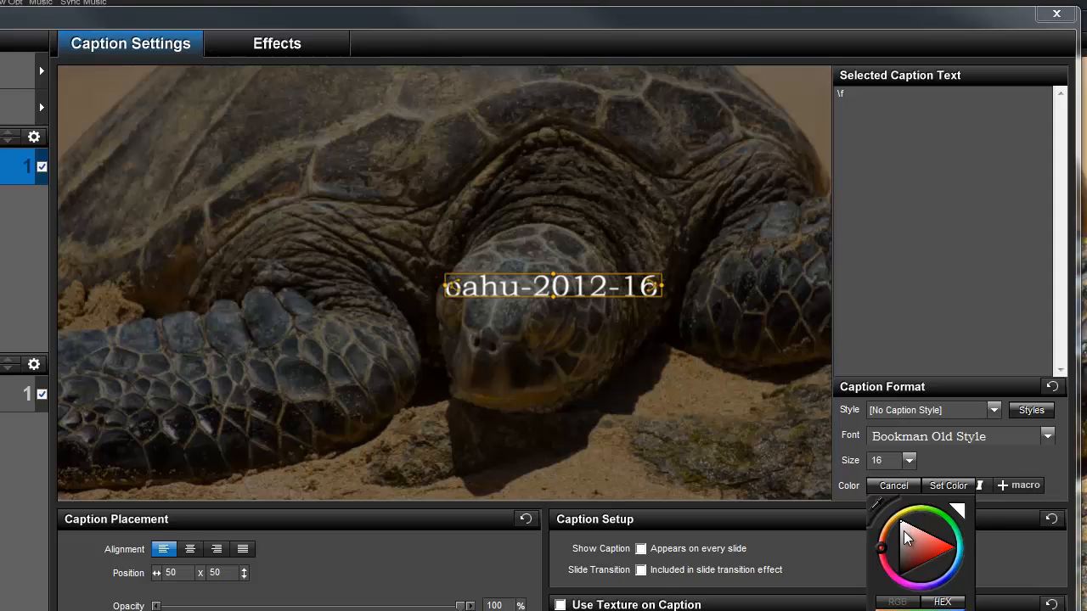
{"action": "left_click", "coordinate": [947, 486]}
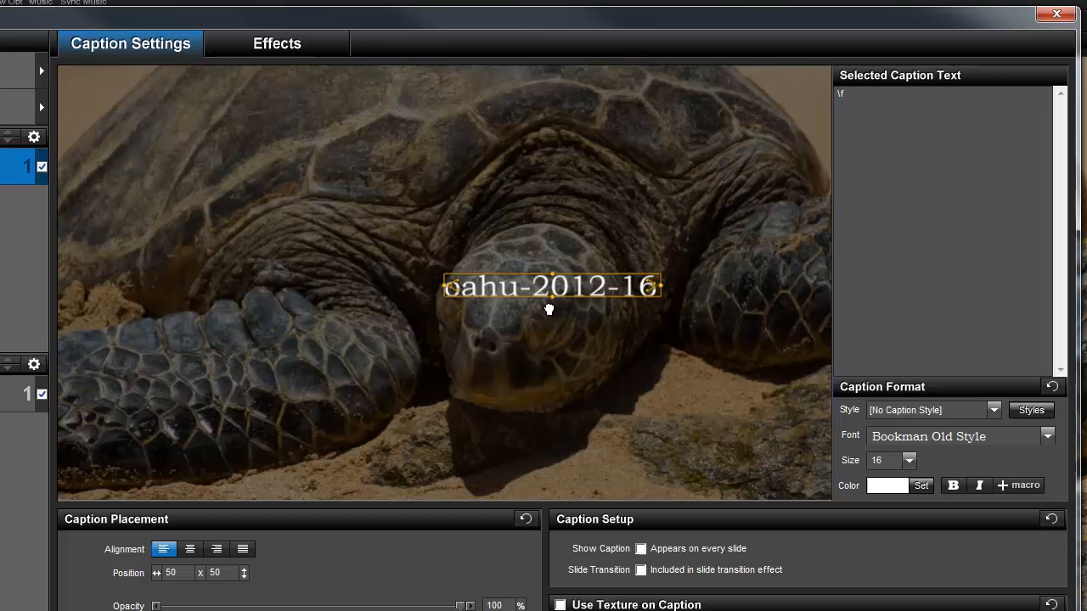
Step: Place the filename caption in the photo's lower left and enable its shadow
{"action": "left_click_drag", "start_coordinate": [551, 285], "coordinate": [190, 421]}
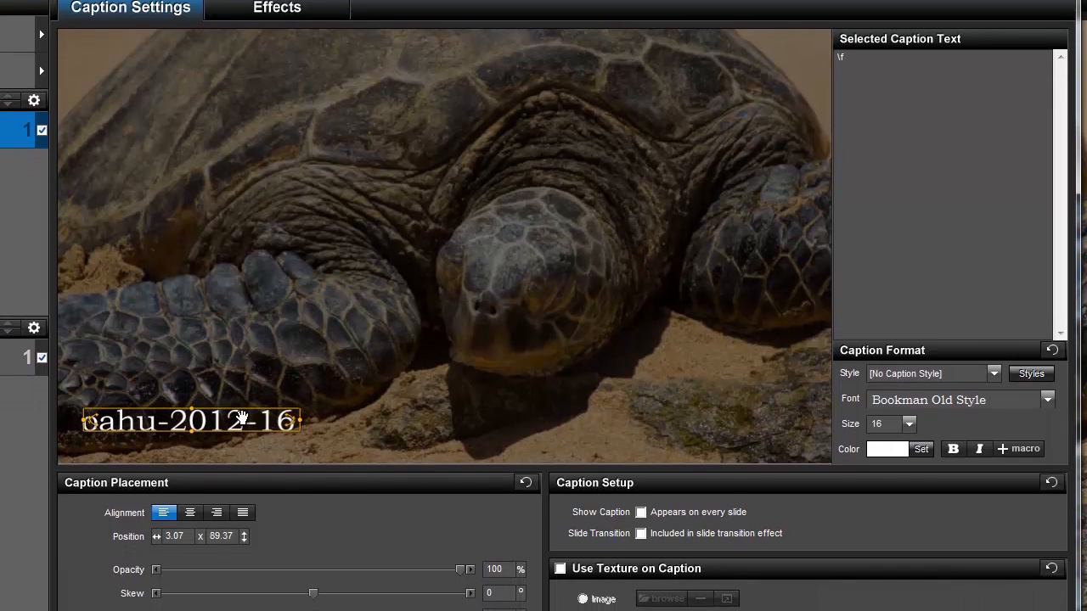
{"action": "scroll", "scroll_direction": "down", "scroll_amount": 3}
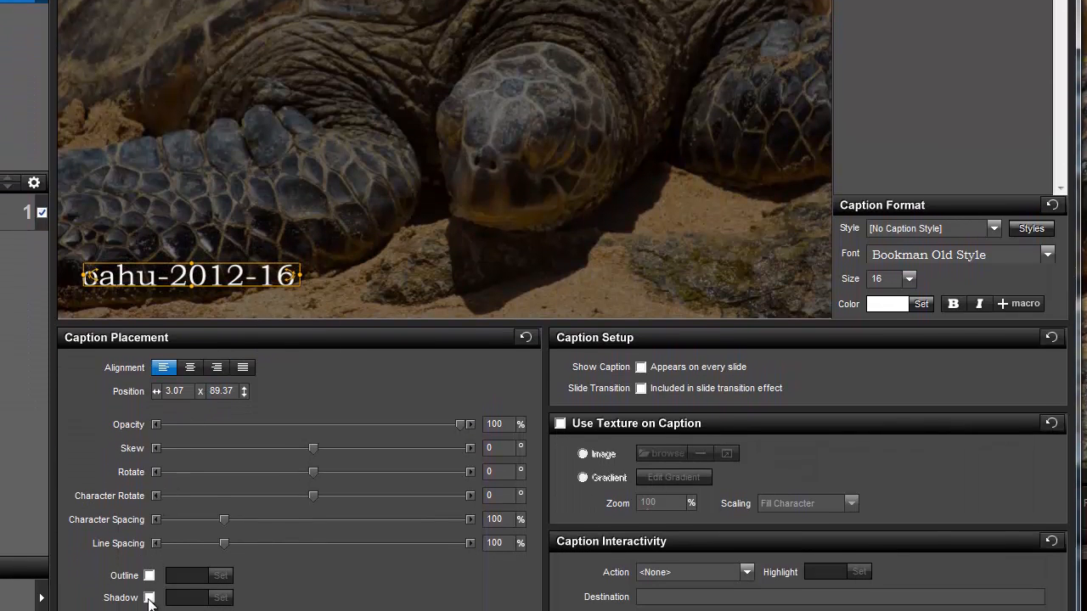
{"action": "left_click", "coordinate": [150, 598]}
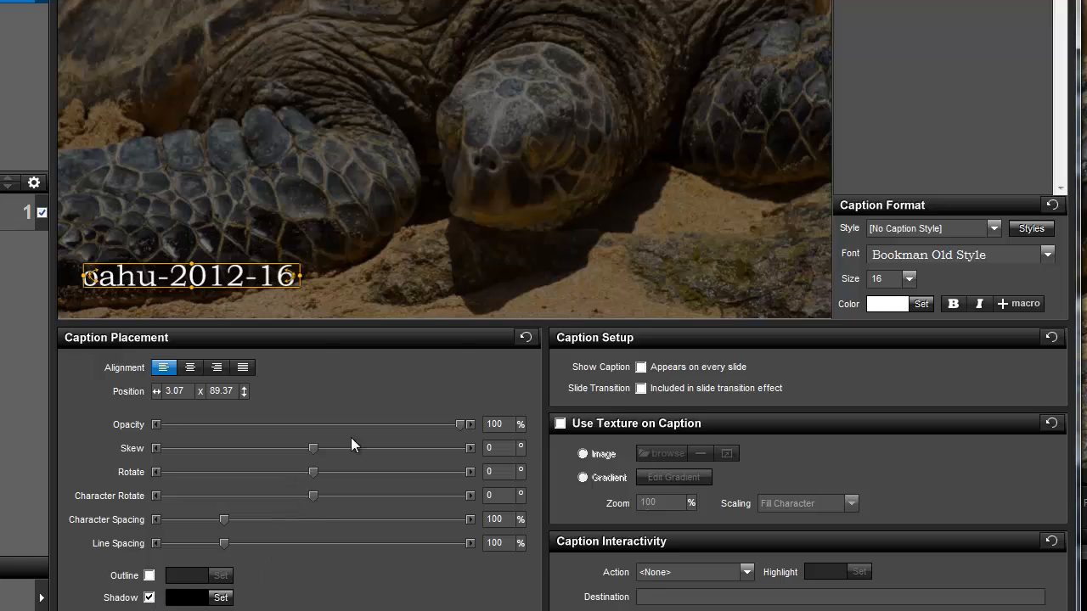
{"action": "mouse_move", "coordinate": [418, 377]}
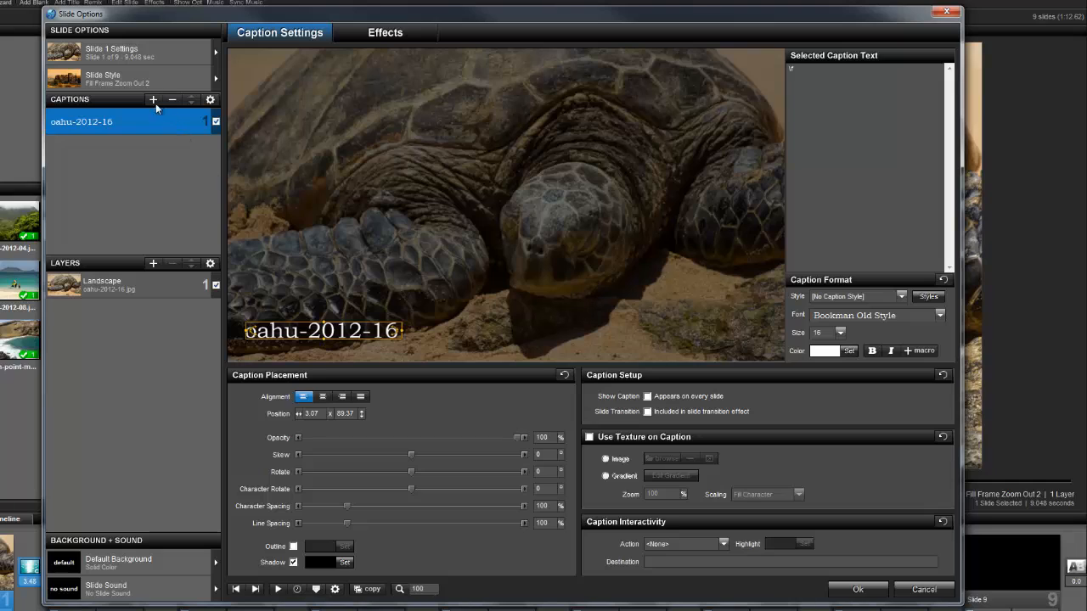
Step: Add a second caption with the text 'Nate'
{"action": "left_click", "coordinate": [153, 100]}
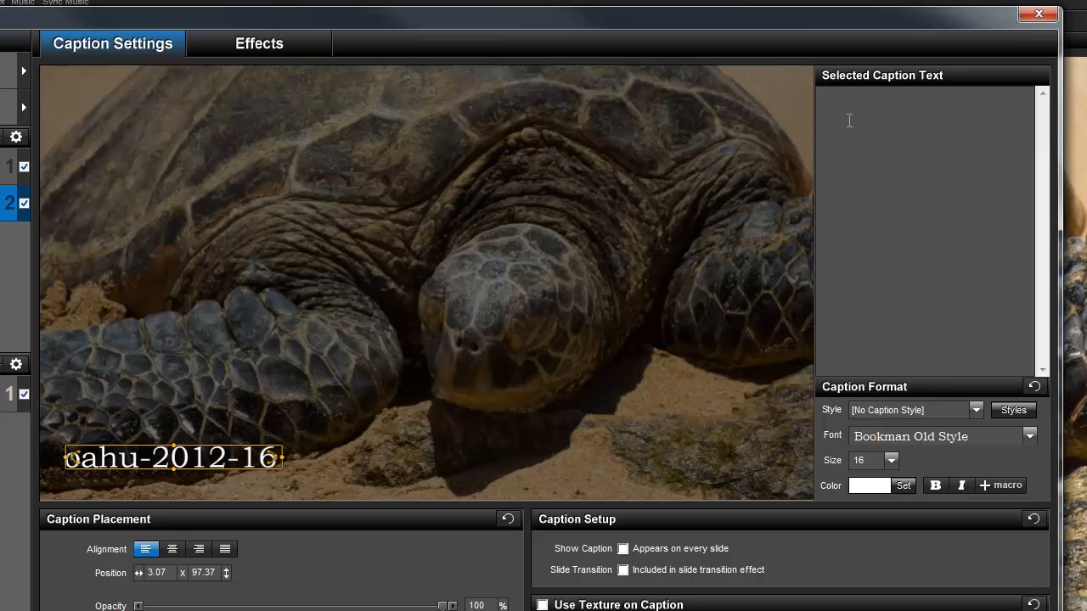
{"action": "type", "text": "N"}
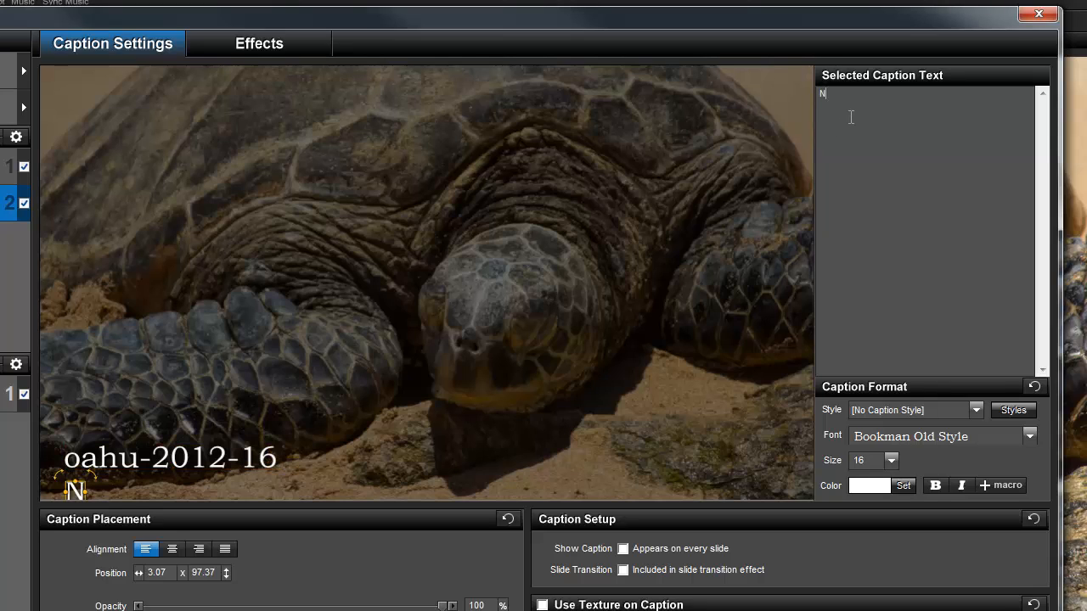
{"action": "type", "text": "ate"}
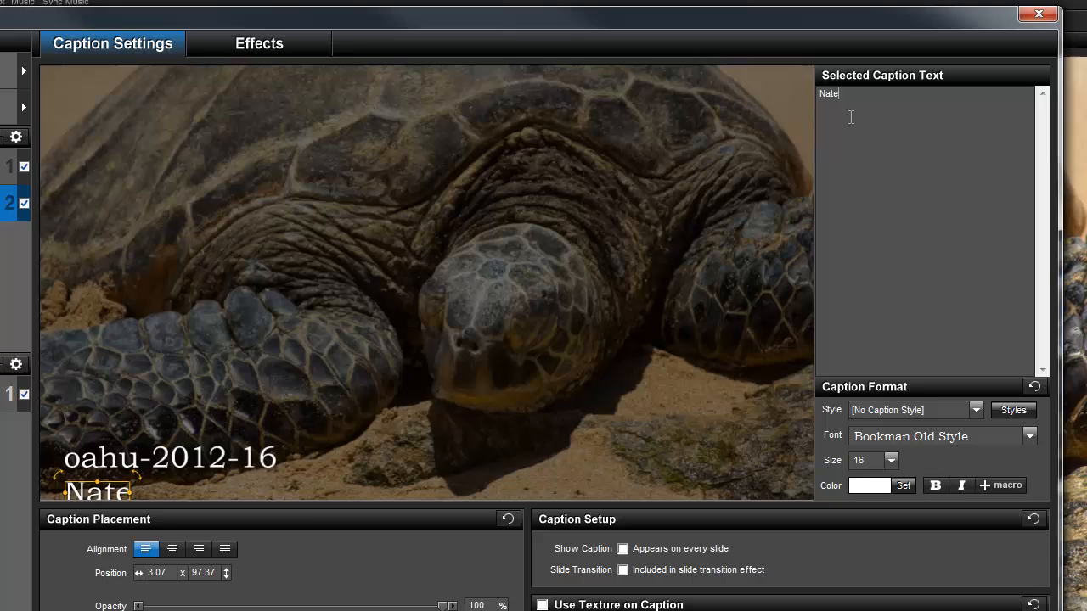
{"action": "mouse_move", "coordinate": [1000, 486]}
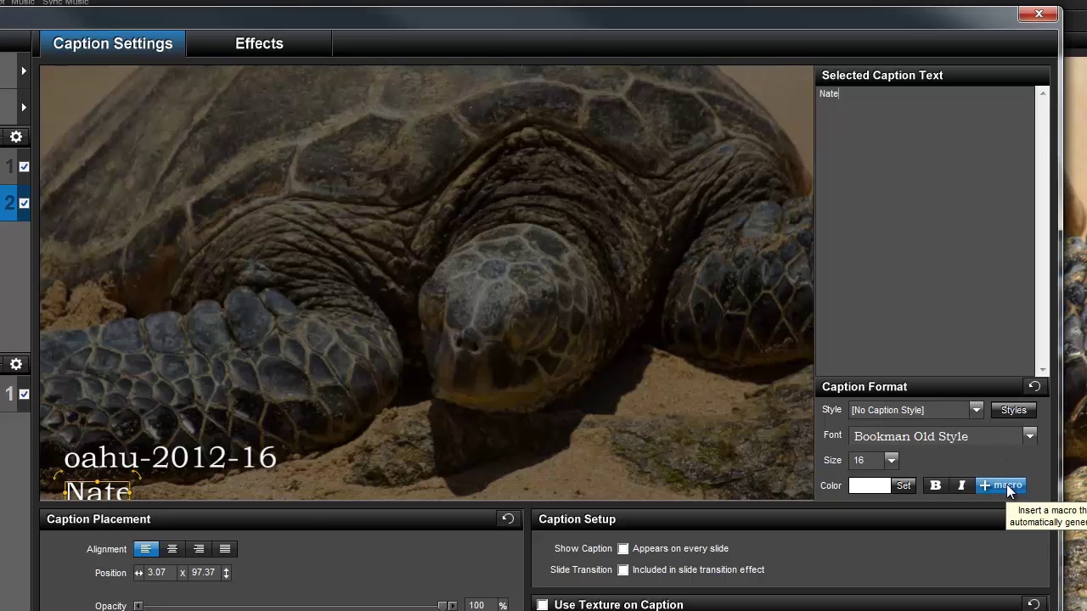
Step: Insert the ALT+0169 copyright symbol macro after 'Nate'
{"action": "left_click", "coordinate": [1000, 486]}
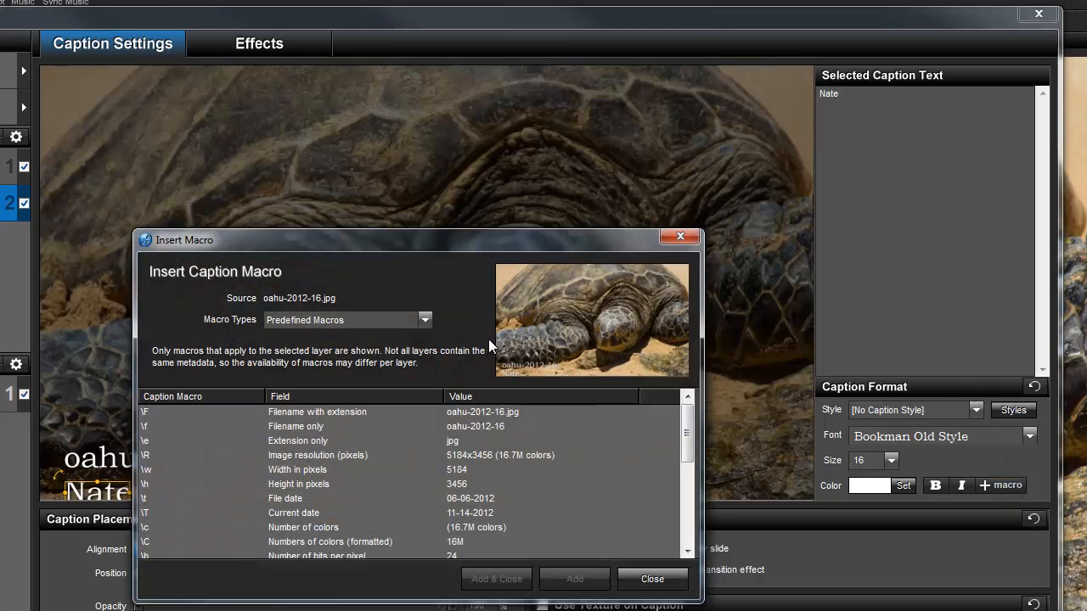
{"action": "left_click", "coordinate": [424, 319]}
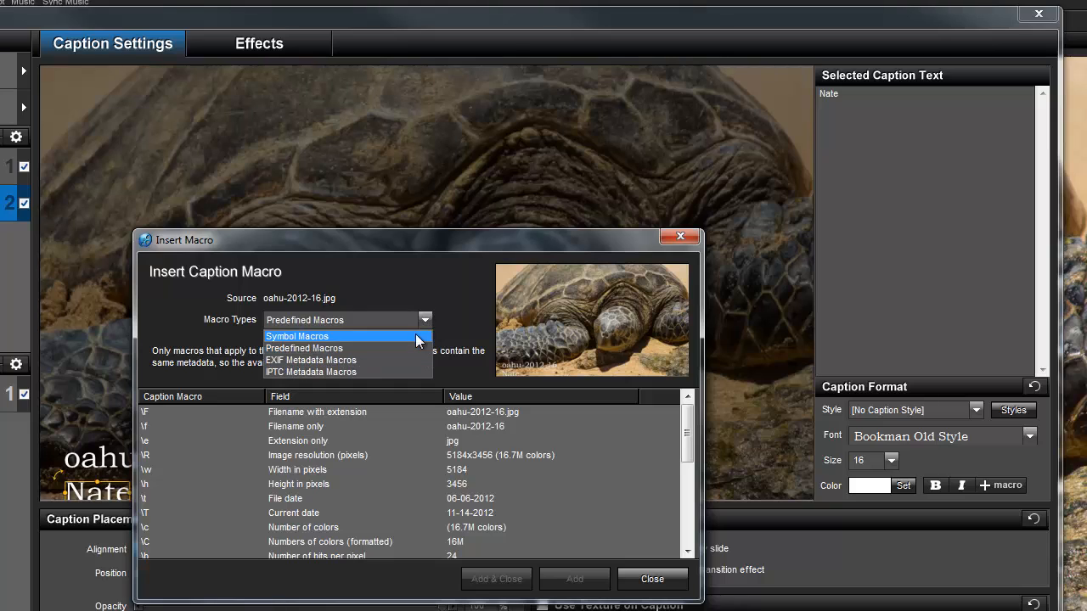
{"action": "left_click", "coordinate": [297, 336]}
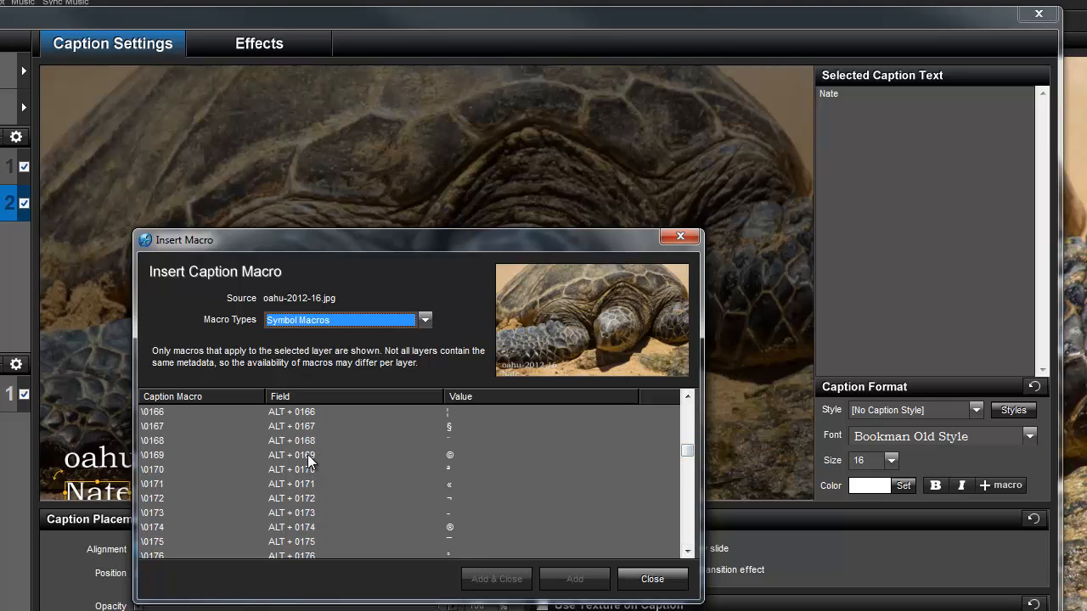
{"action": "left_click", "coordinate": [292, 456]}
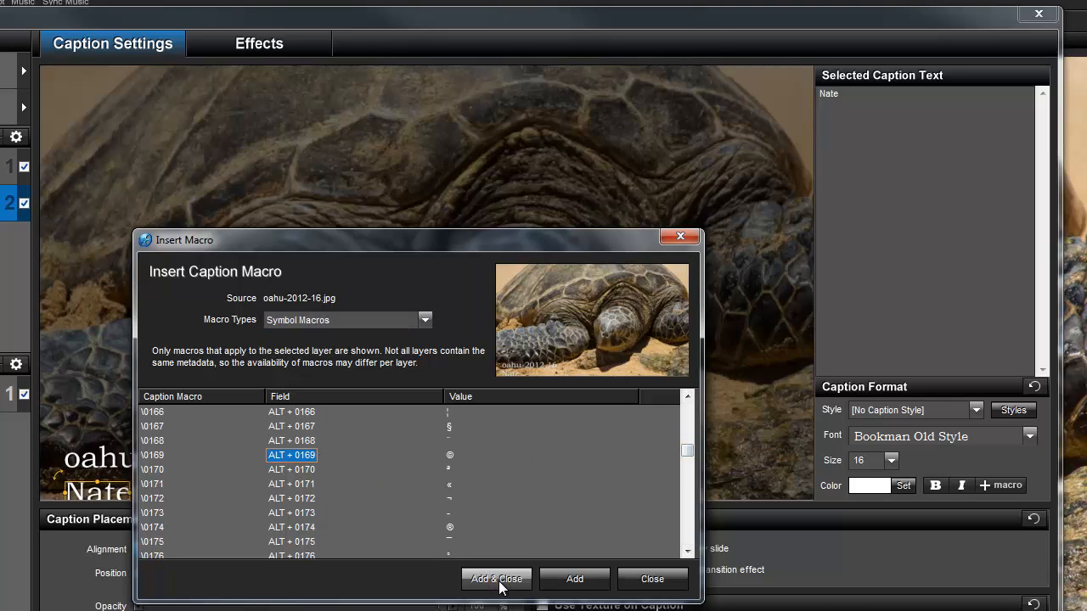
{"action": "left_click", "coordinate": [496, 579]}
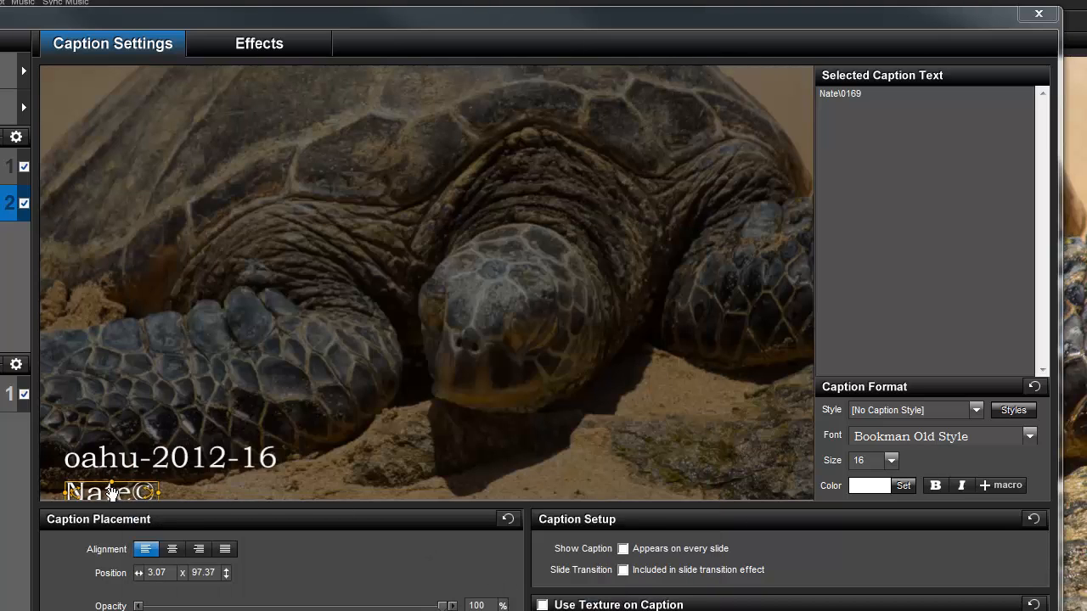
Step: Position the 'Nate©' caption in the lower-right corner and confirm Slide Options
{"action": "left_click_drag", "start_coordinate": [111, 492], "coordinate": [628, 462]}
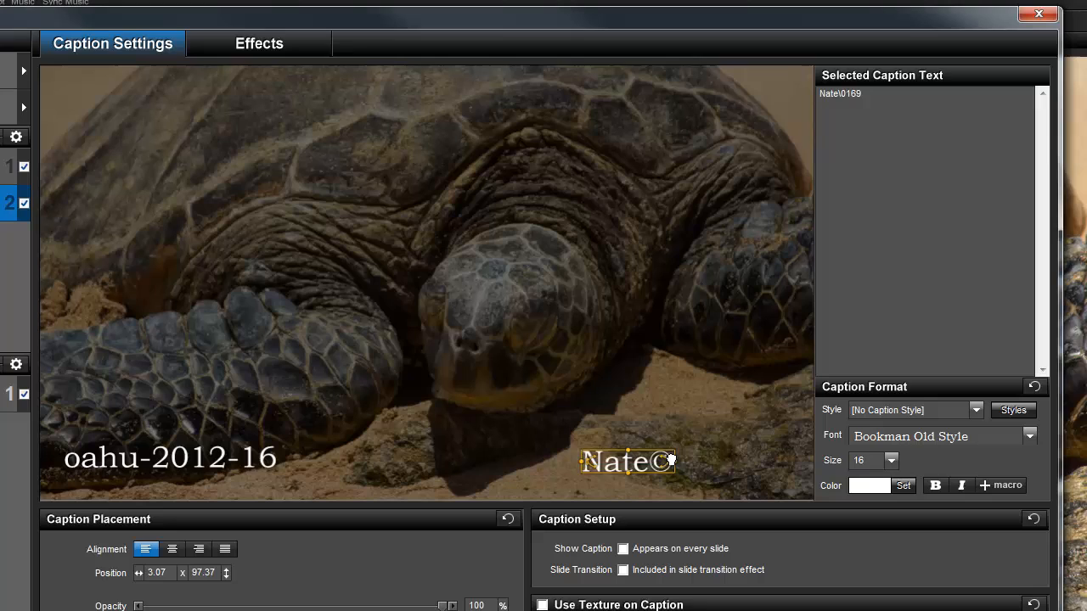
{"action": "left_click_drag", "start_coordinate": [628, 459], "coordinate": [727, 458]}
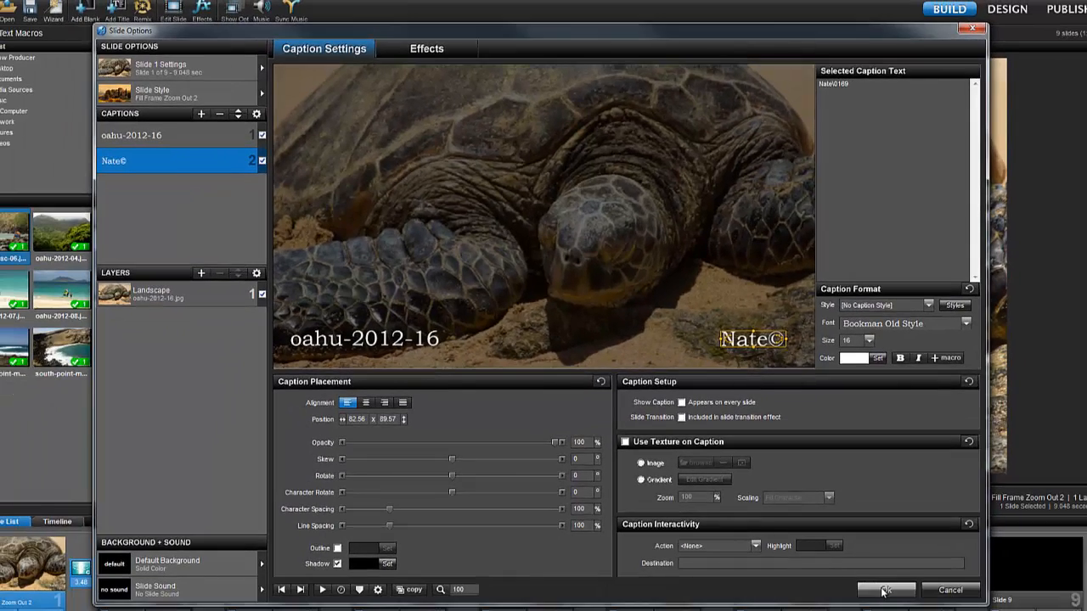
{"action": "left_click", "coordinate": [887, 589]}
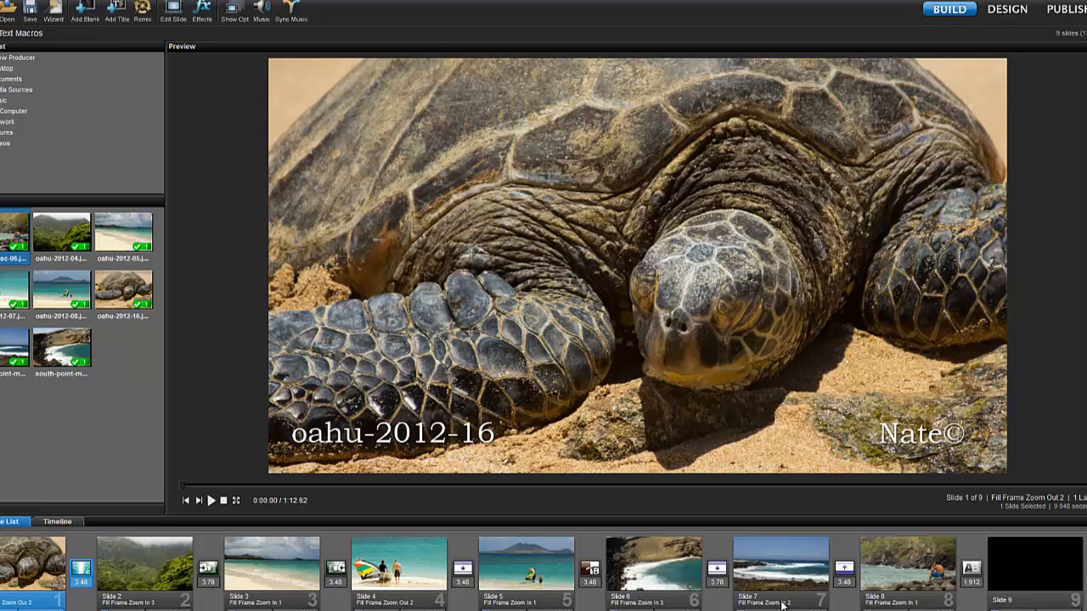
{"action": "mouse_move", "coordinate": [116, 595]}
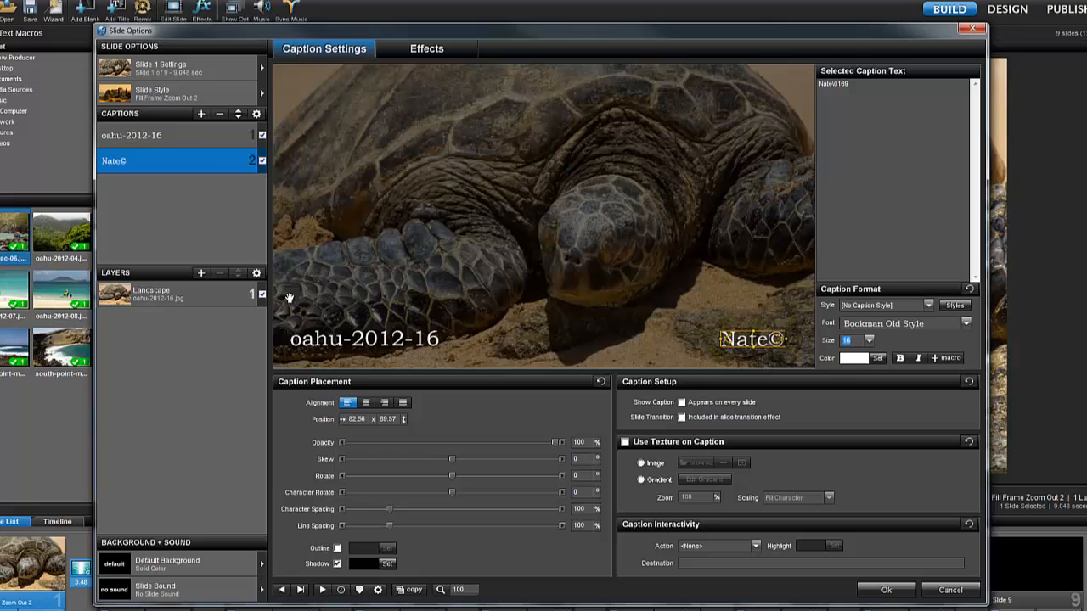
Step: Select the filename caption and set it to appear on every slide
{"action": "left_click", "coordinate": [169, 136]}
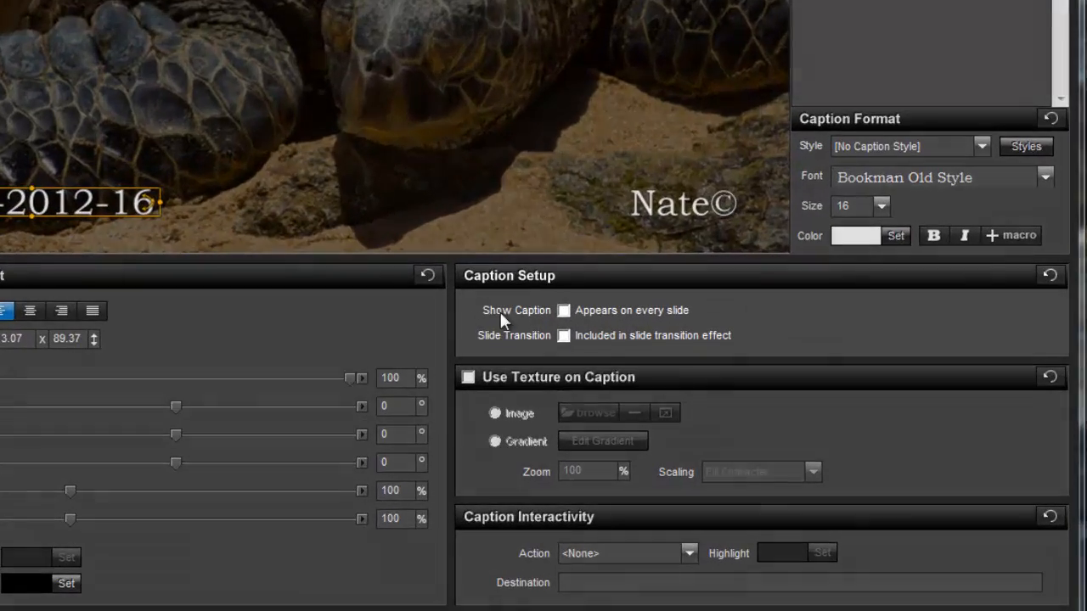
{"action": "left_click", "coordinate": [564, 309]}
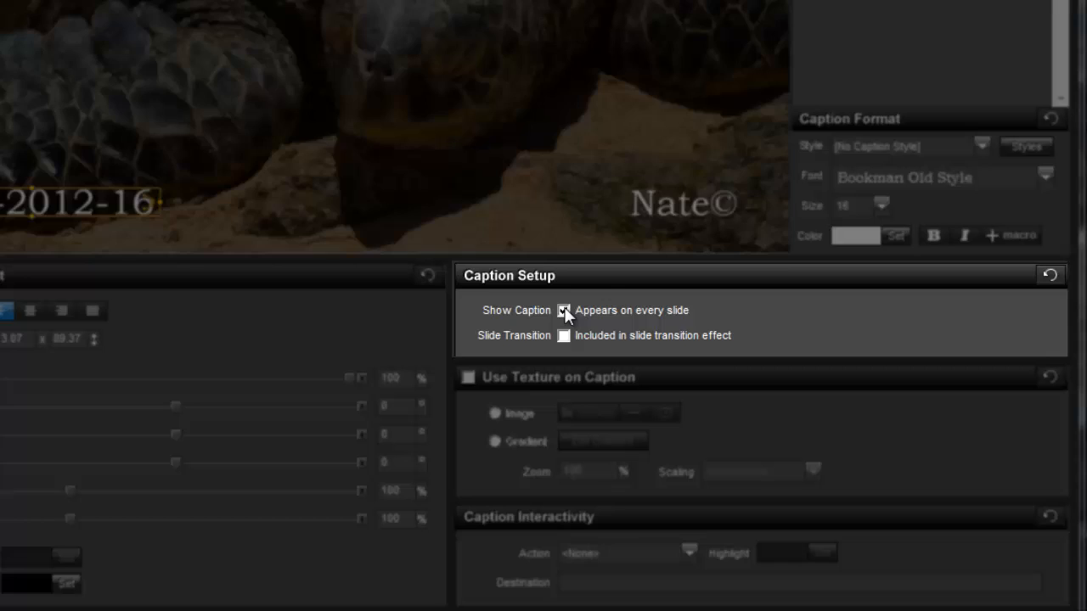
{"action": "left_click", "coordinate": [564, 309]}
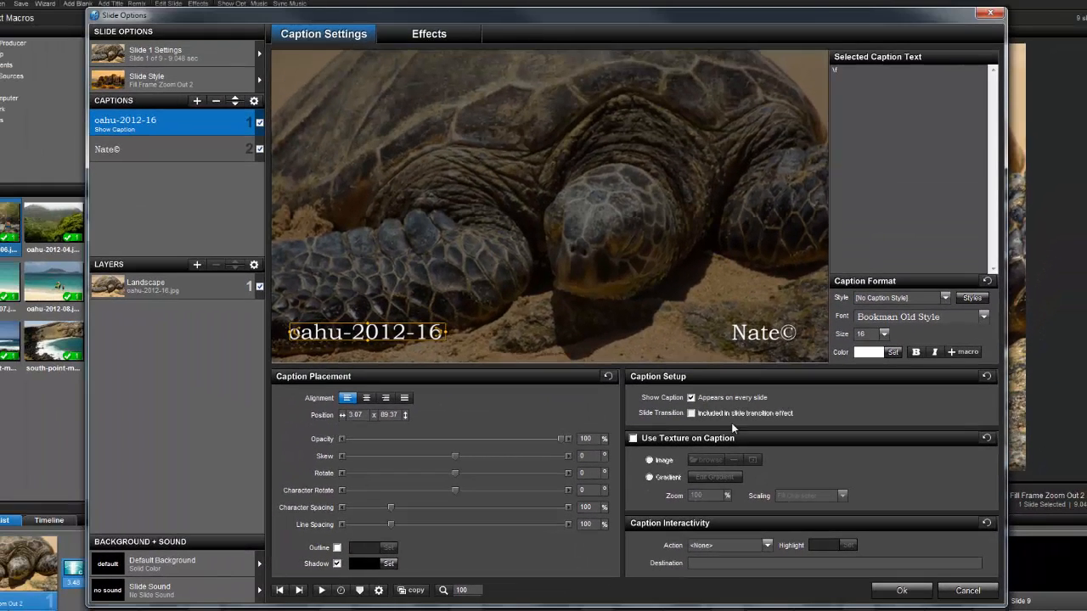
Step: Step through two more slides confirming each shows its own filename caption, confirm, and play the preview
{"action": "left_click", "coordinate": [299, 591]}
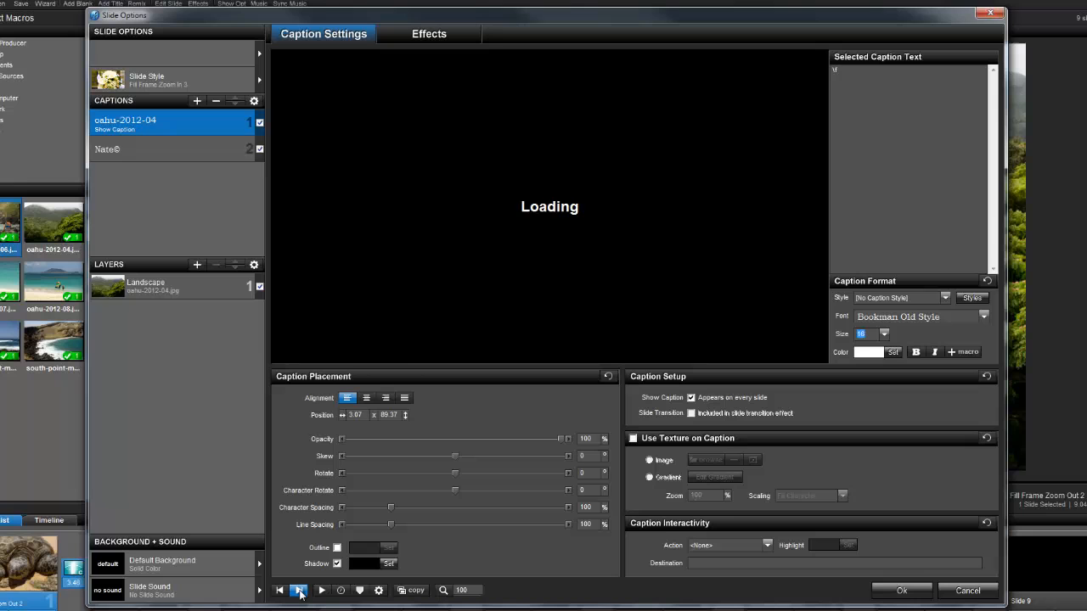
{"action": "left_click", "coordinate": [299, 591]}
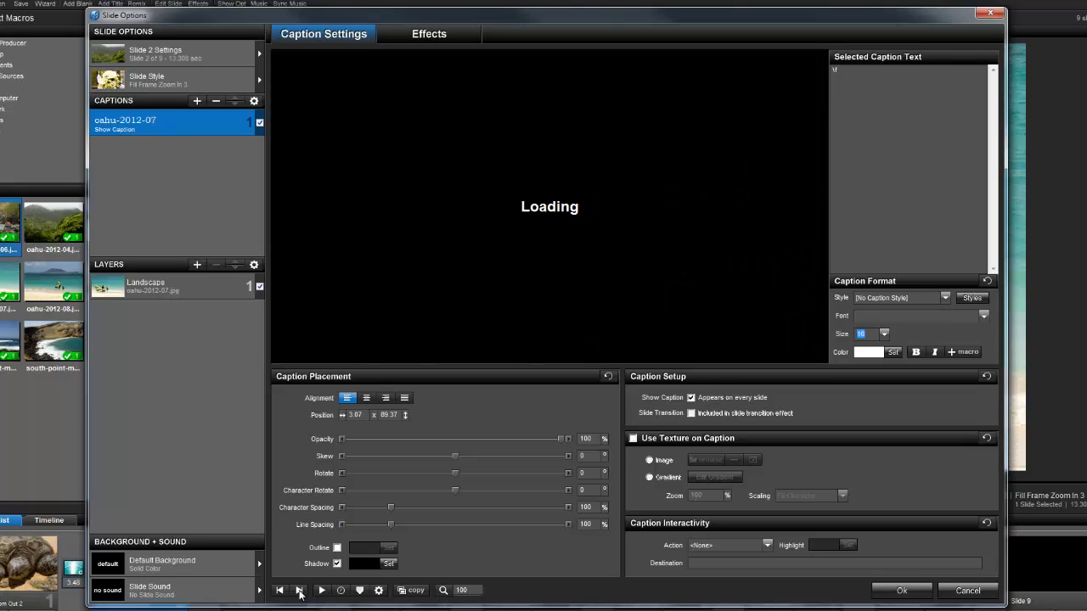
{"action": "left_click", "coordinate": [298, 591]}
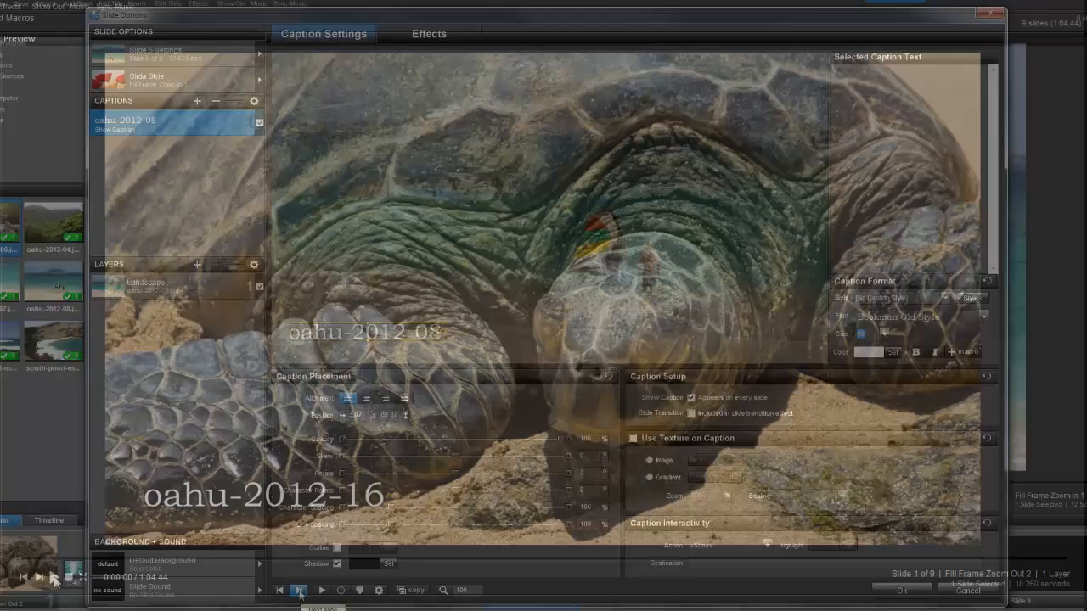
{"action": "left_click", "coordinate": [320, 591]}
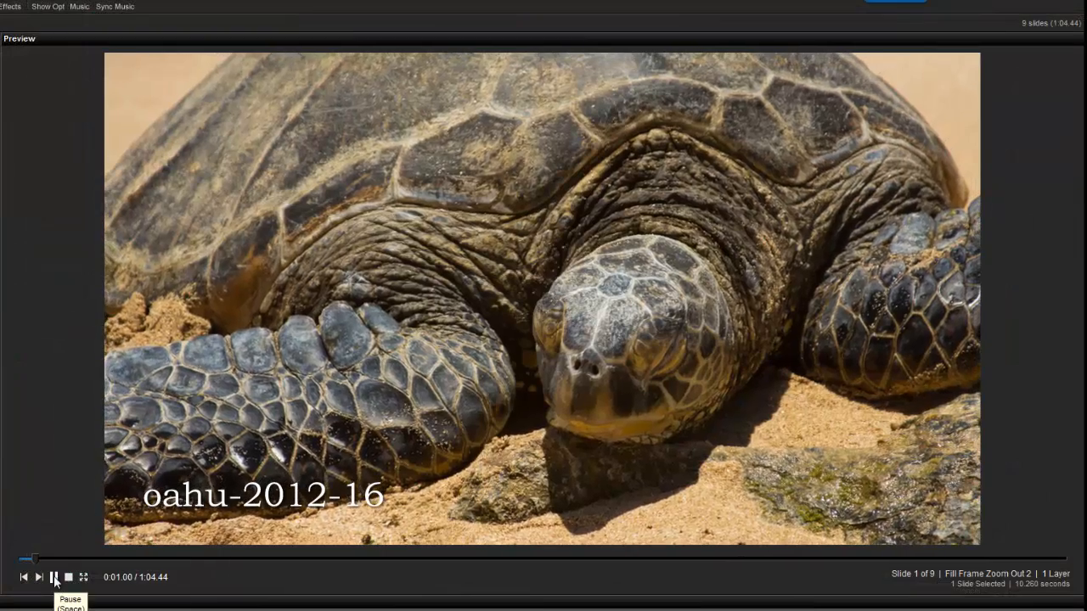